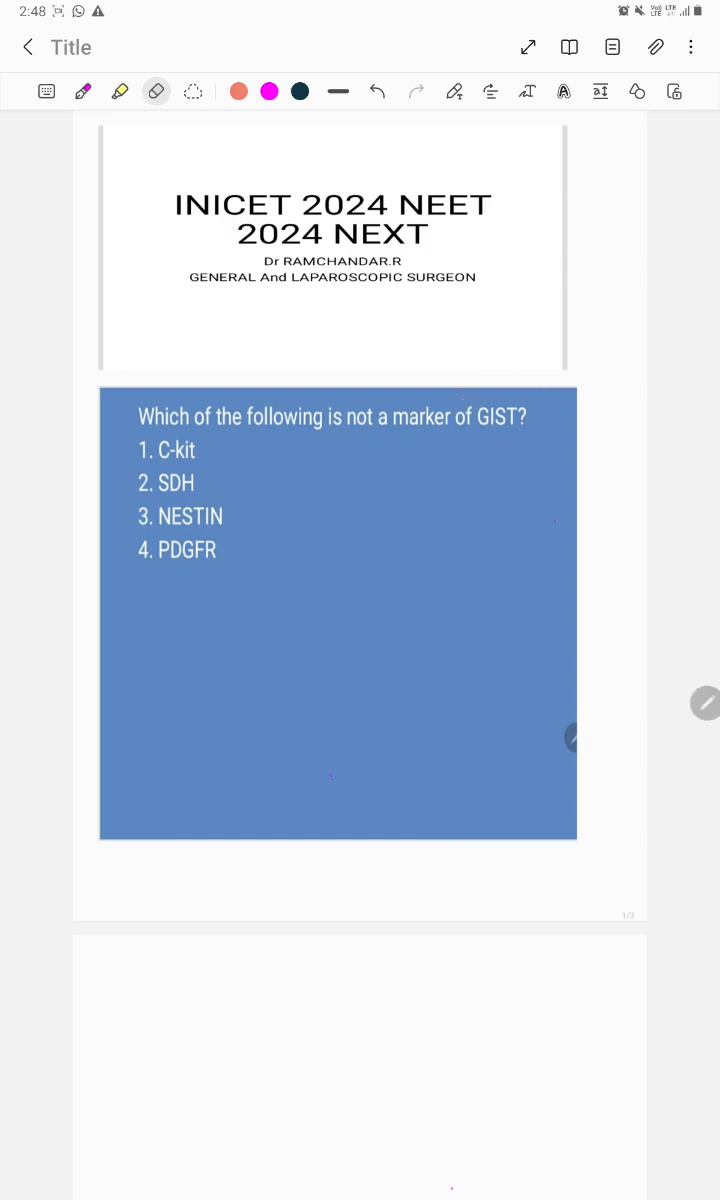
Step: Circle GIST in the question, write NRG beside NESTIN and an alpha after PDGFR
left_click(83, 91)
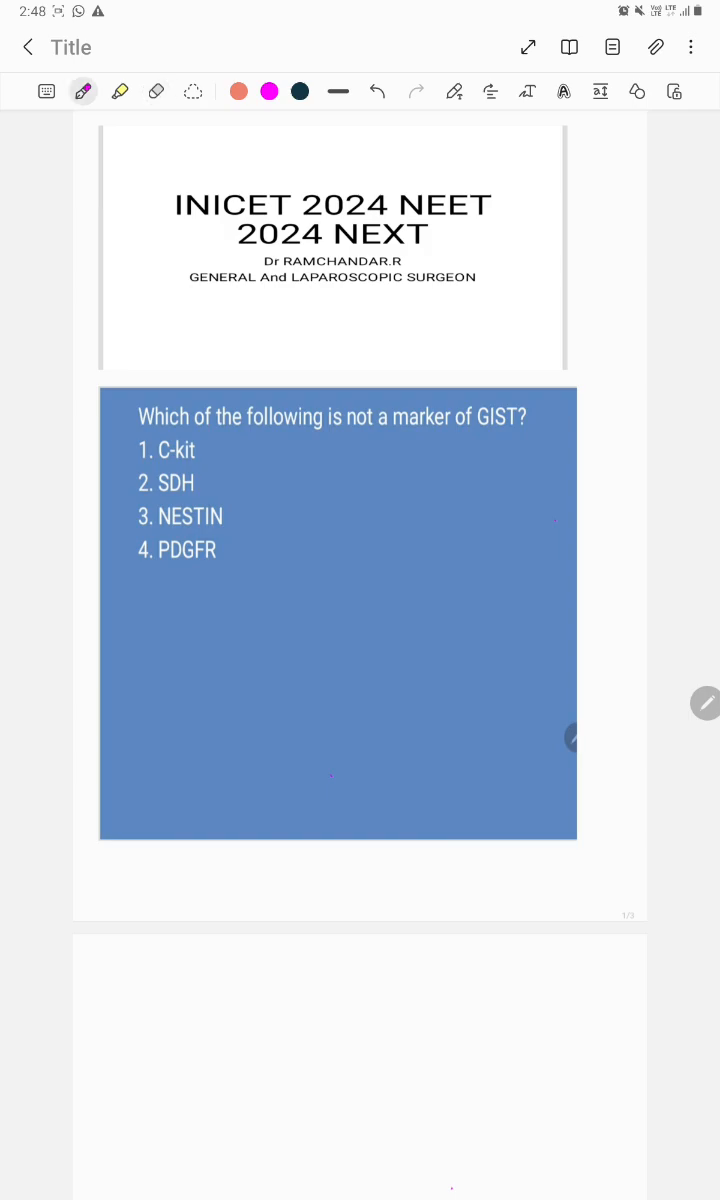
left_click_drag(455, 430, 540, 430)
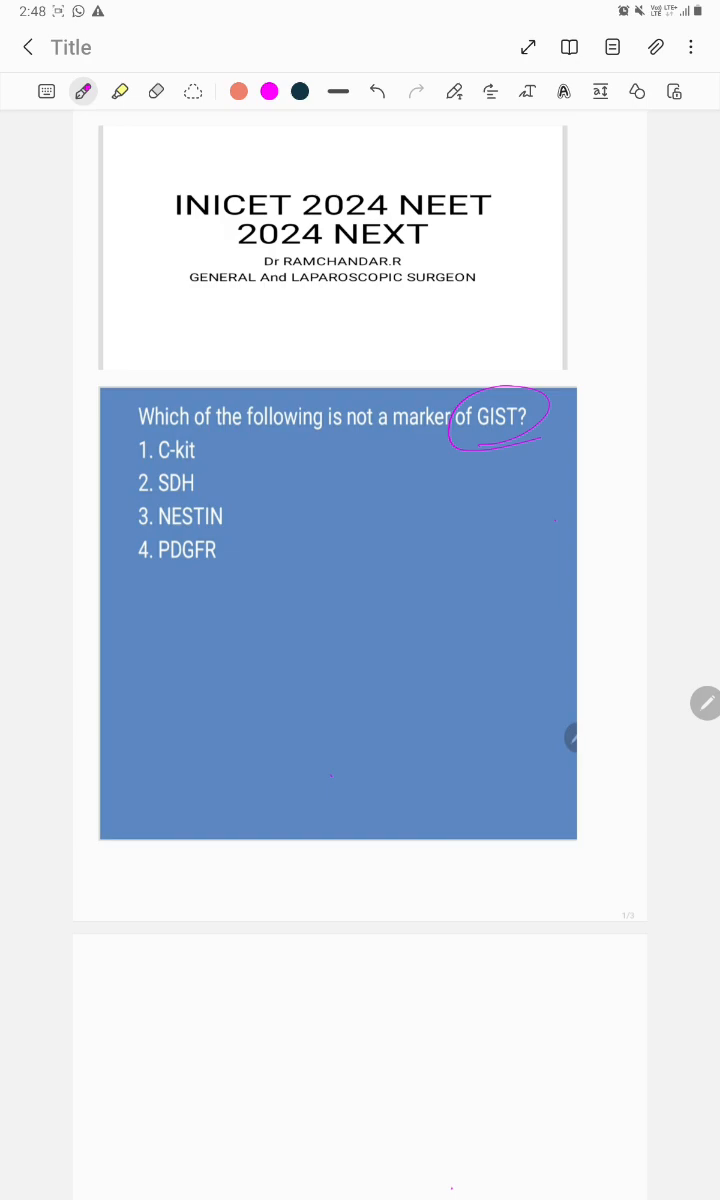
left_click_drag(235, 505, 234, 535)
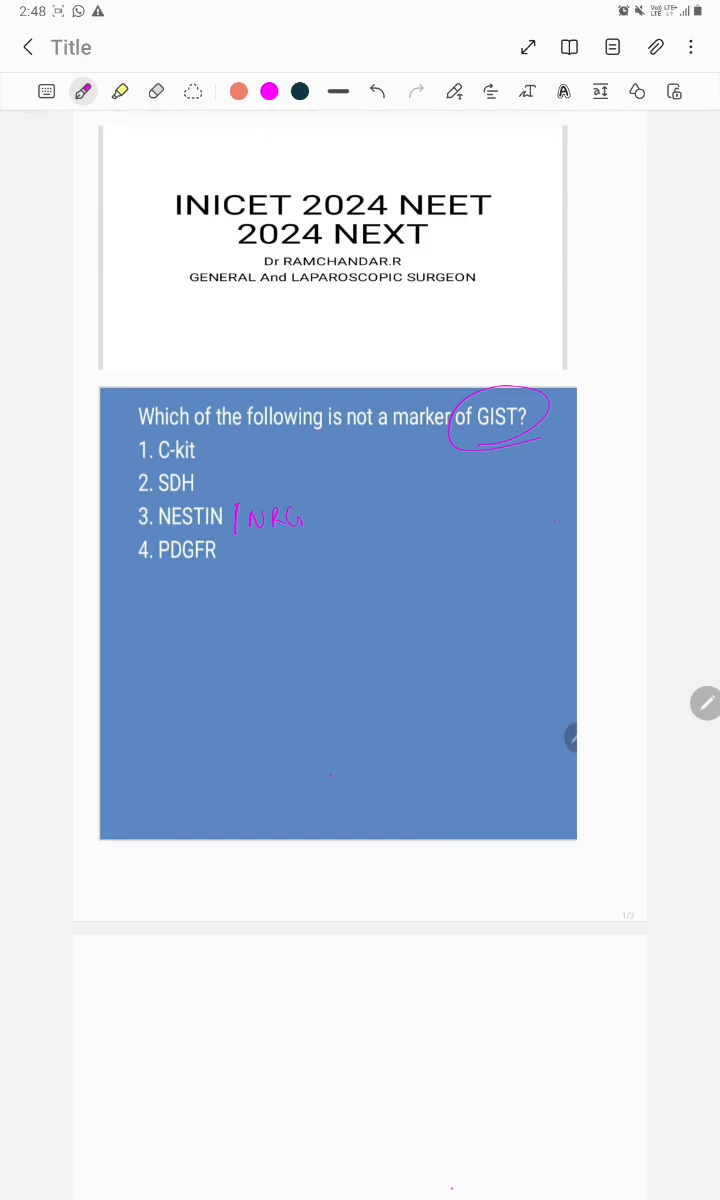
left_click_drag(225, 548, 245, 560)
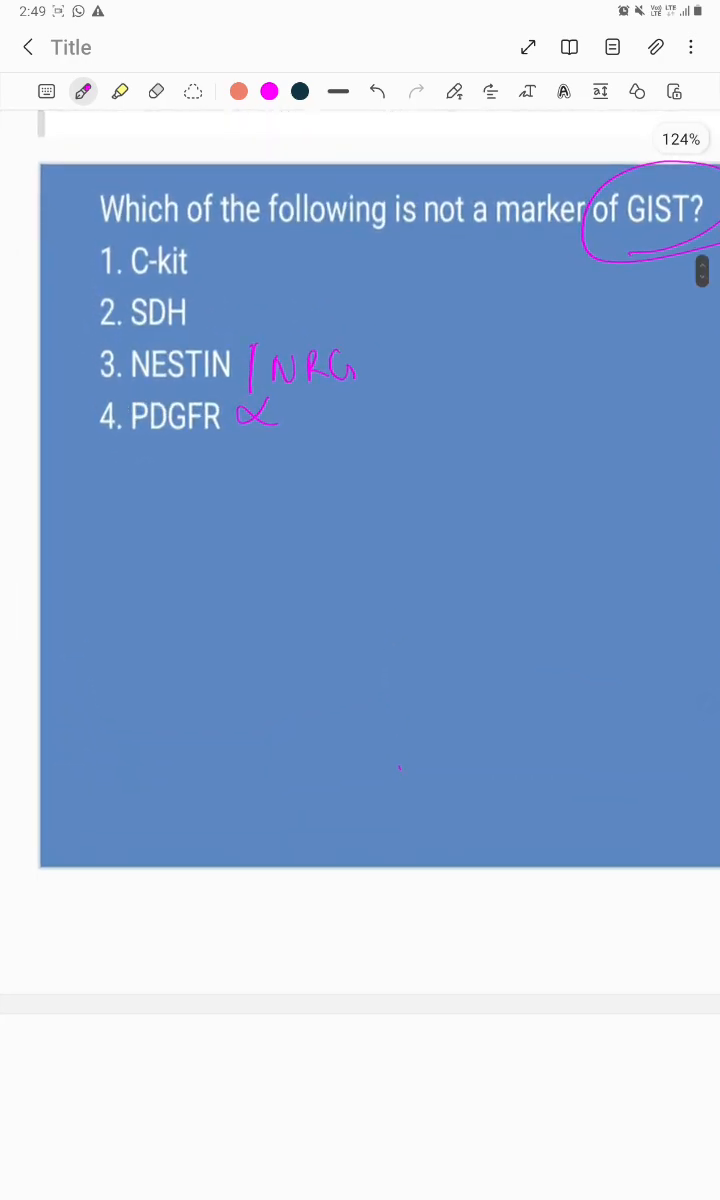
Step: Write and circle GIST below the options, noting it is mesenchymal, underlined
left_click_drag(215, 510, 265, 490)
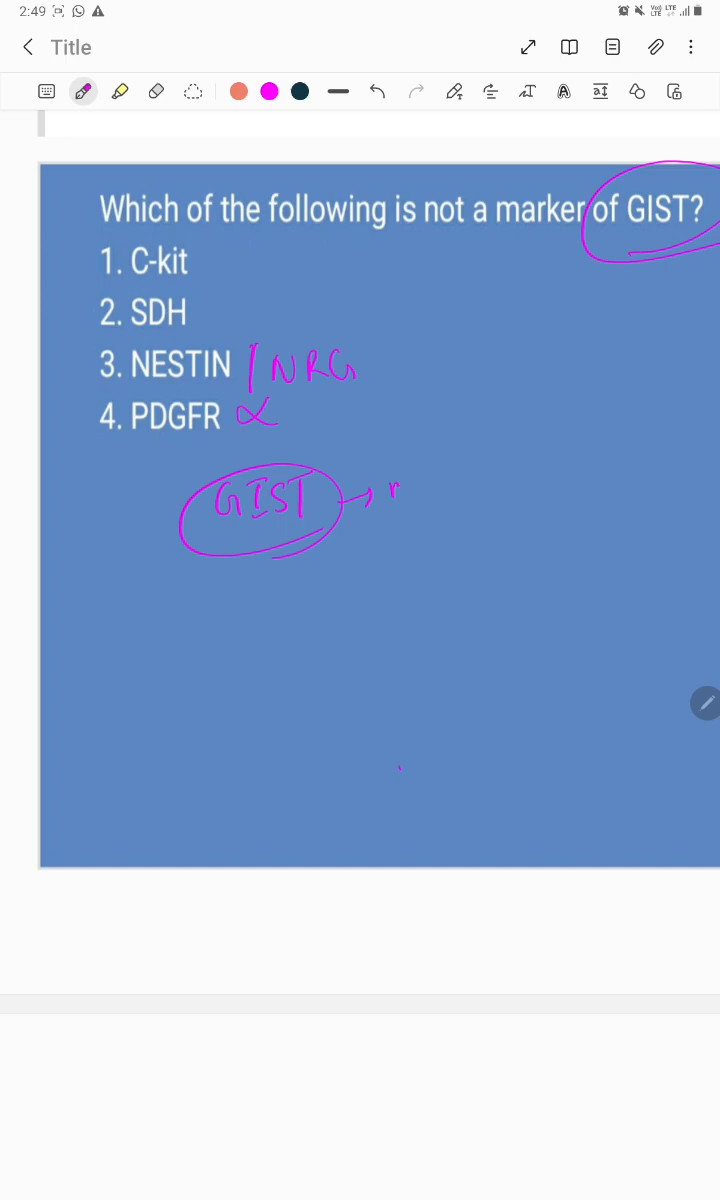
left_click_drag(390, 485, 470, 490)
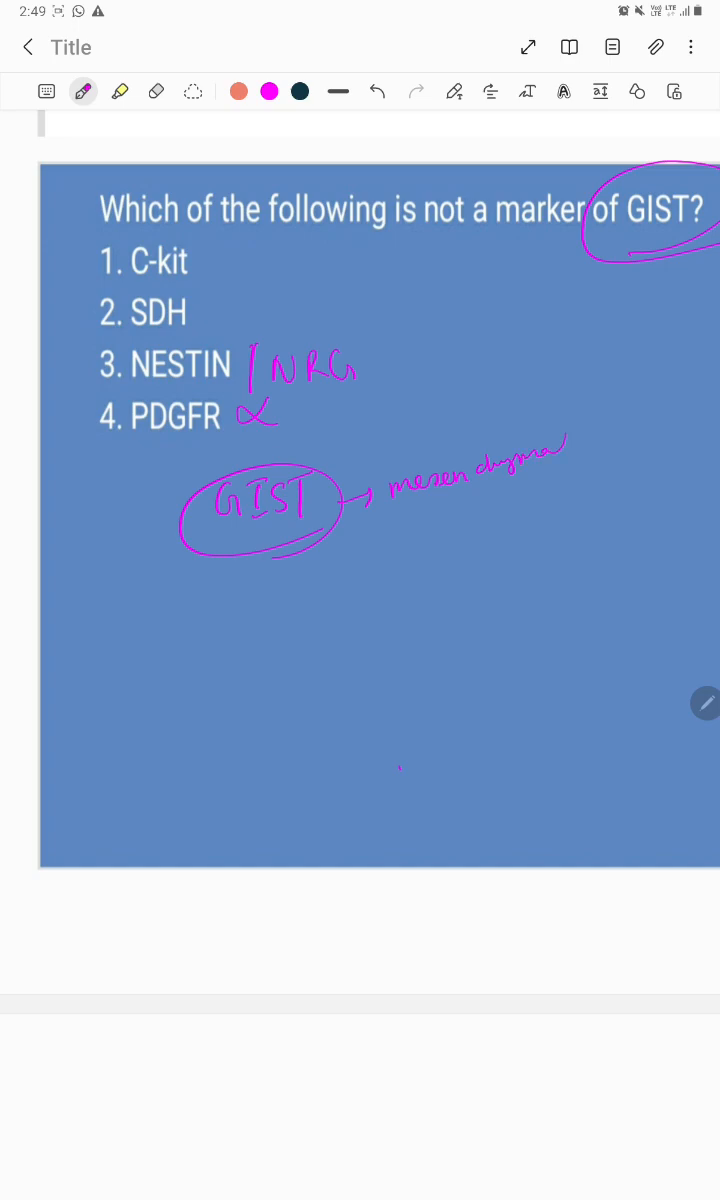
left_click_drag(375, 490, 575, 405)
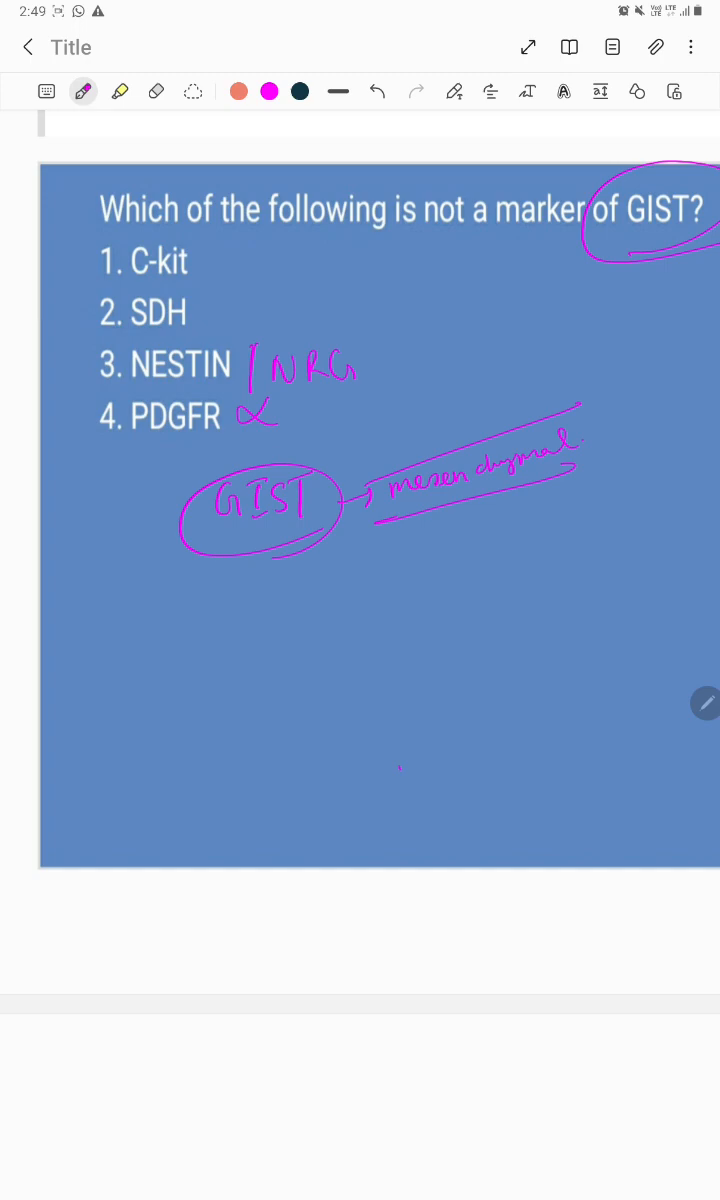
Step: Write the boxed origin 'interstitial cell of Cajal' with a GIT note and circled mmc
left_click_drag(205, 600, 220, 630)
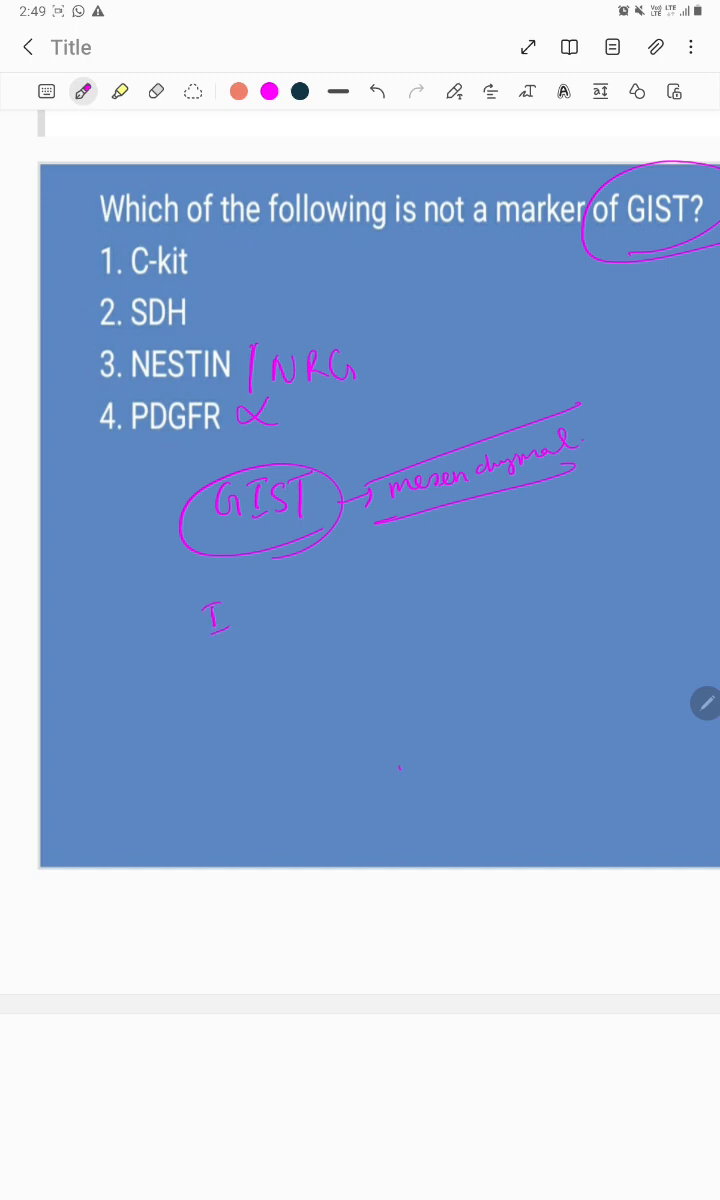
left_click_drag(220, 615, 270, 615)
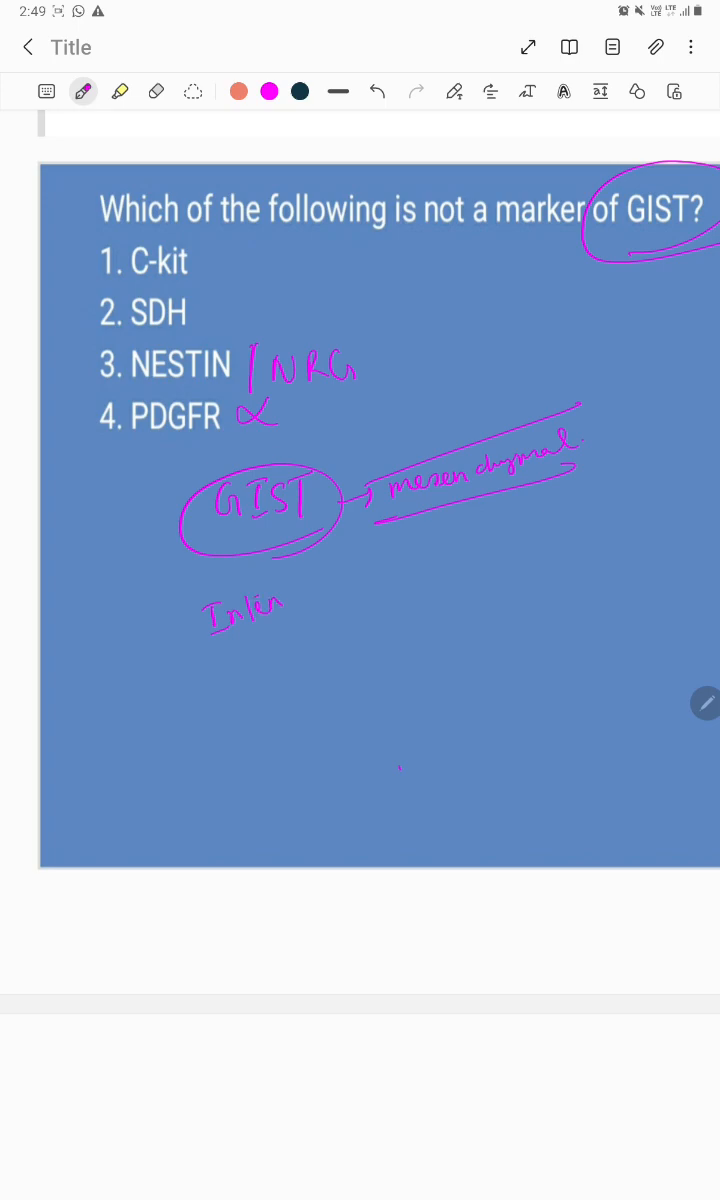
left_click_drag(285, 600, 320, 610)
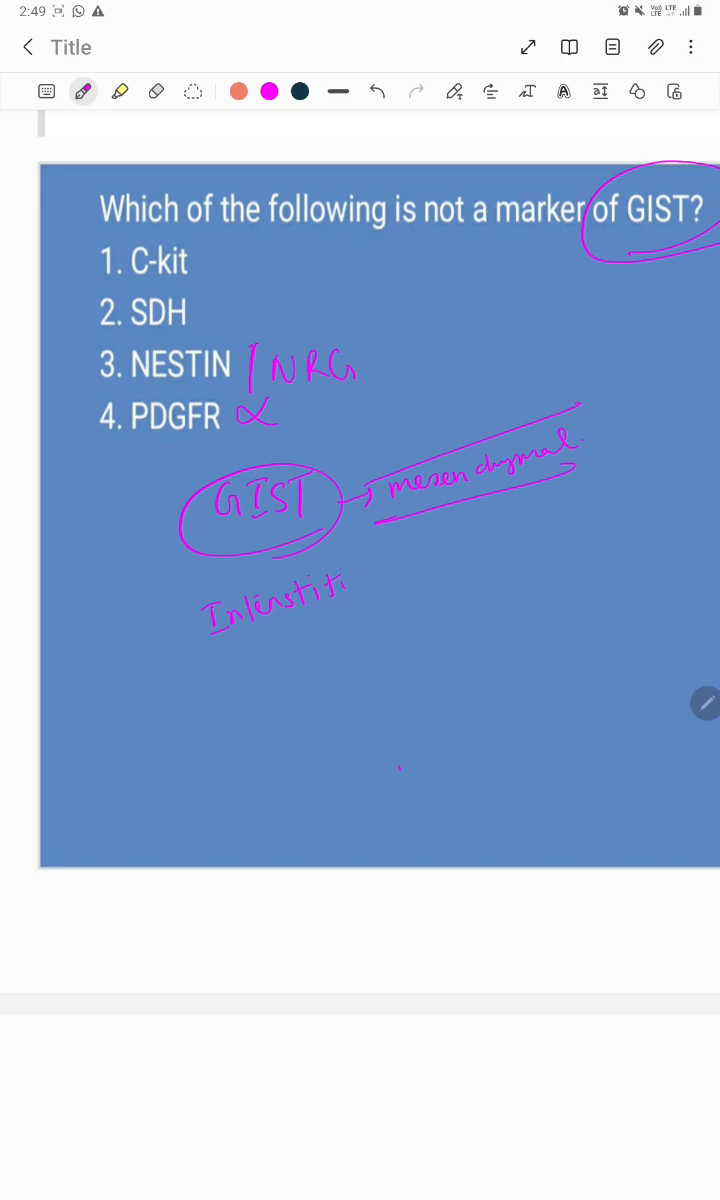
left_click_drag(340, 585, 385, 570)
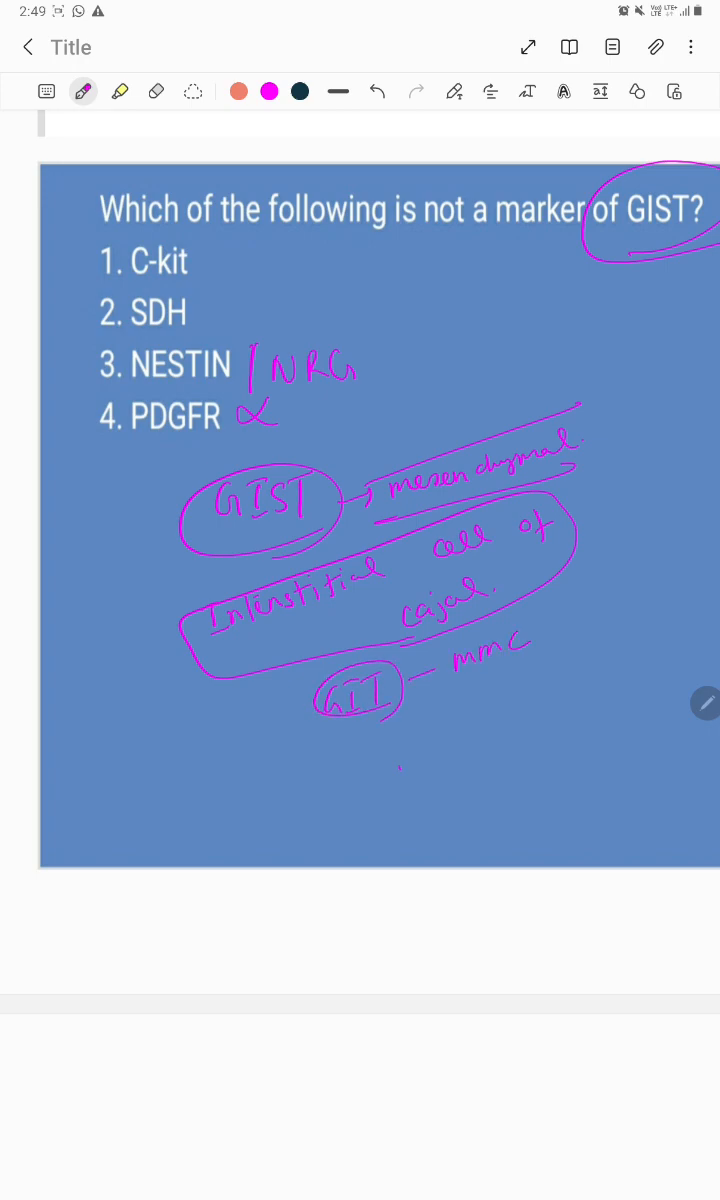
left_click_drag(450, 640, 545, 680)
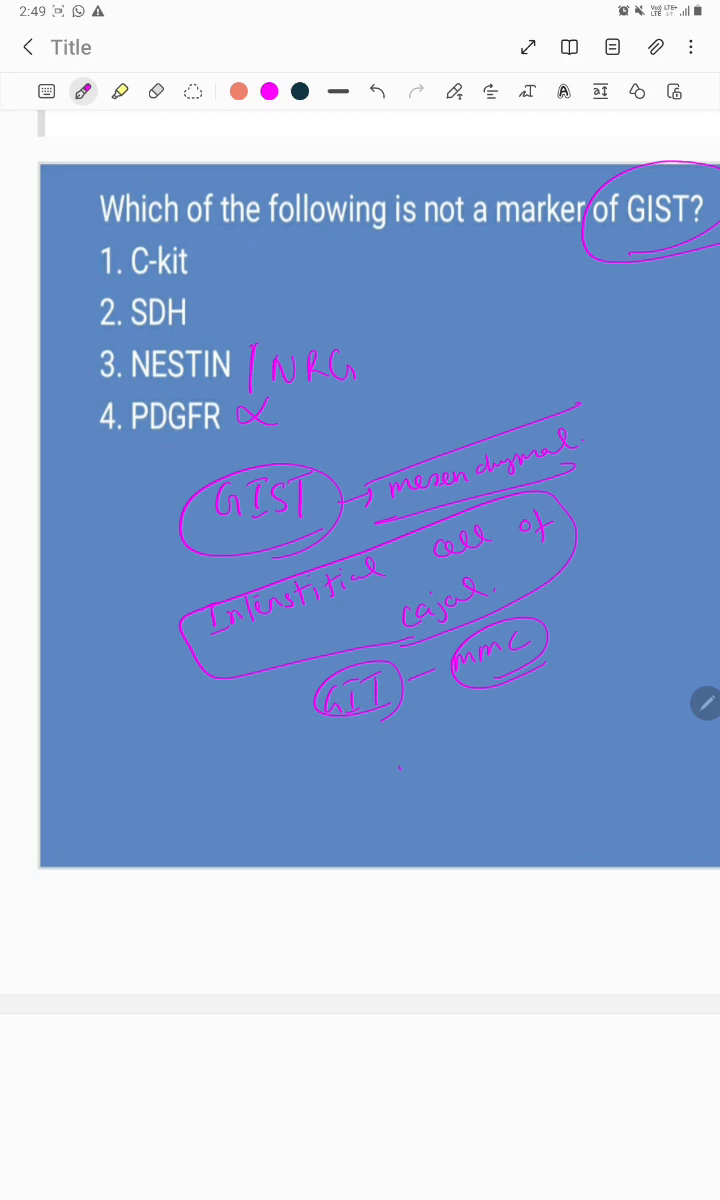
Step: Draw an arrow down to boxed 'fundus of stomach' and write a circled 'male' at left
left_click_drag(222, 665, 230, 718)
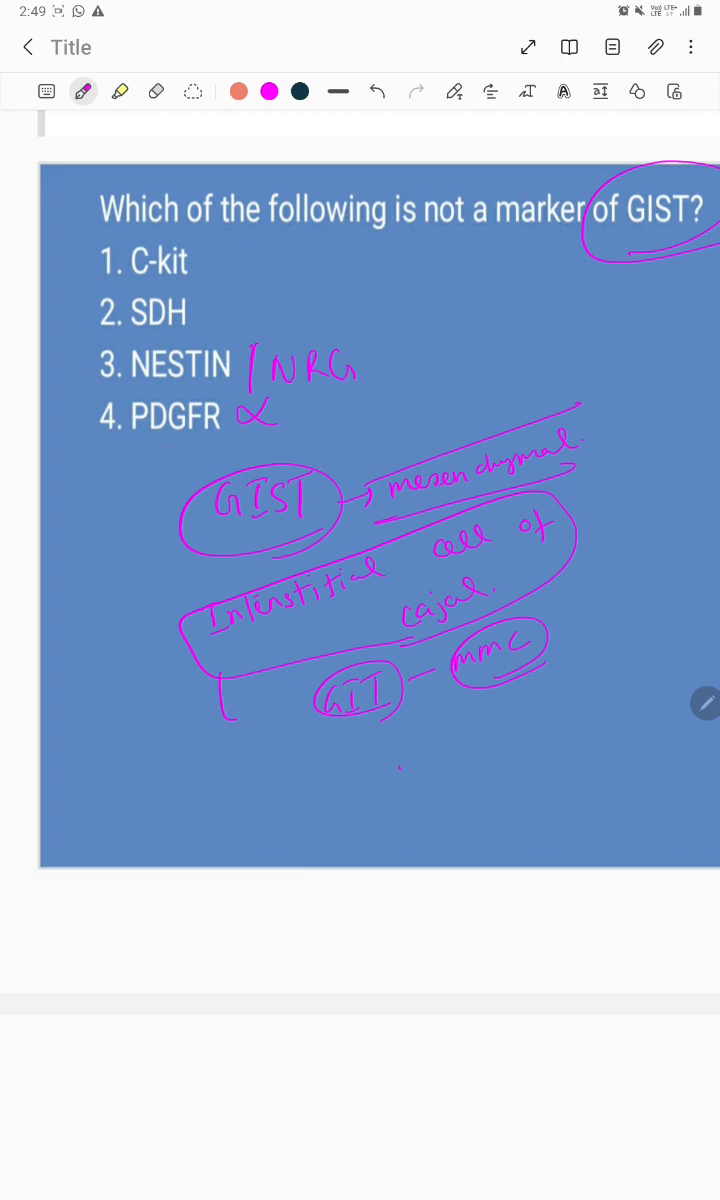
left_click_drag(230, 700, 235, 730)
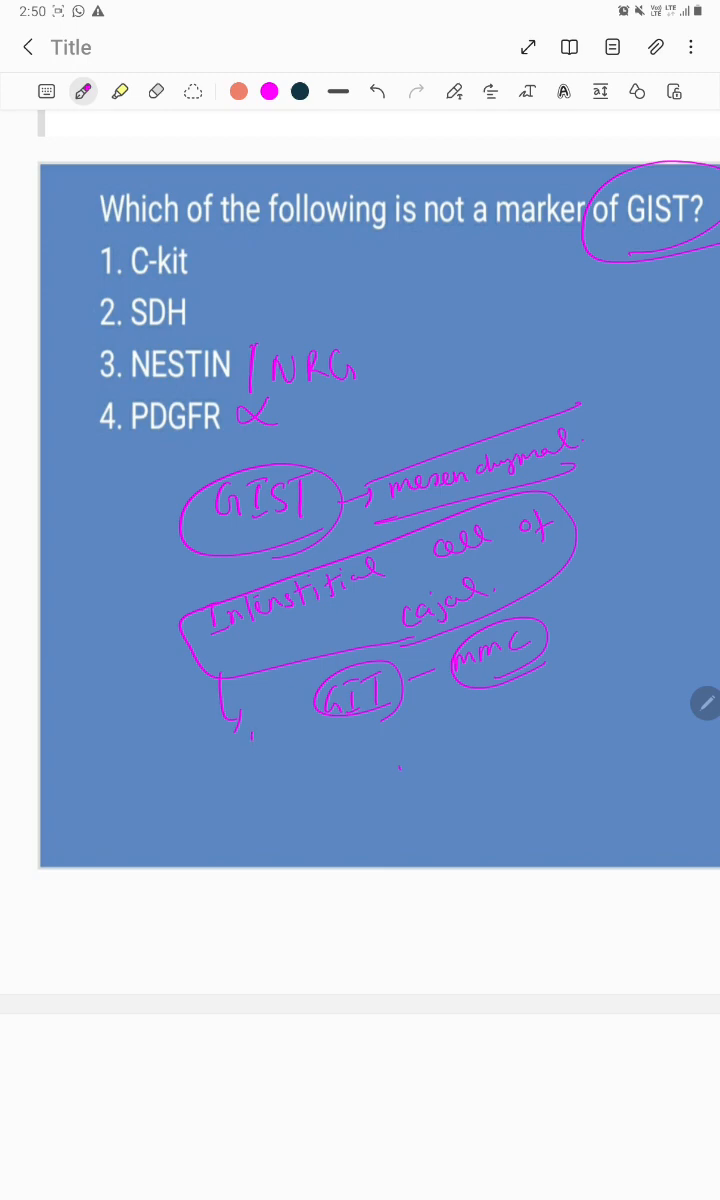
type("Fundu")
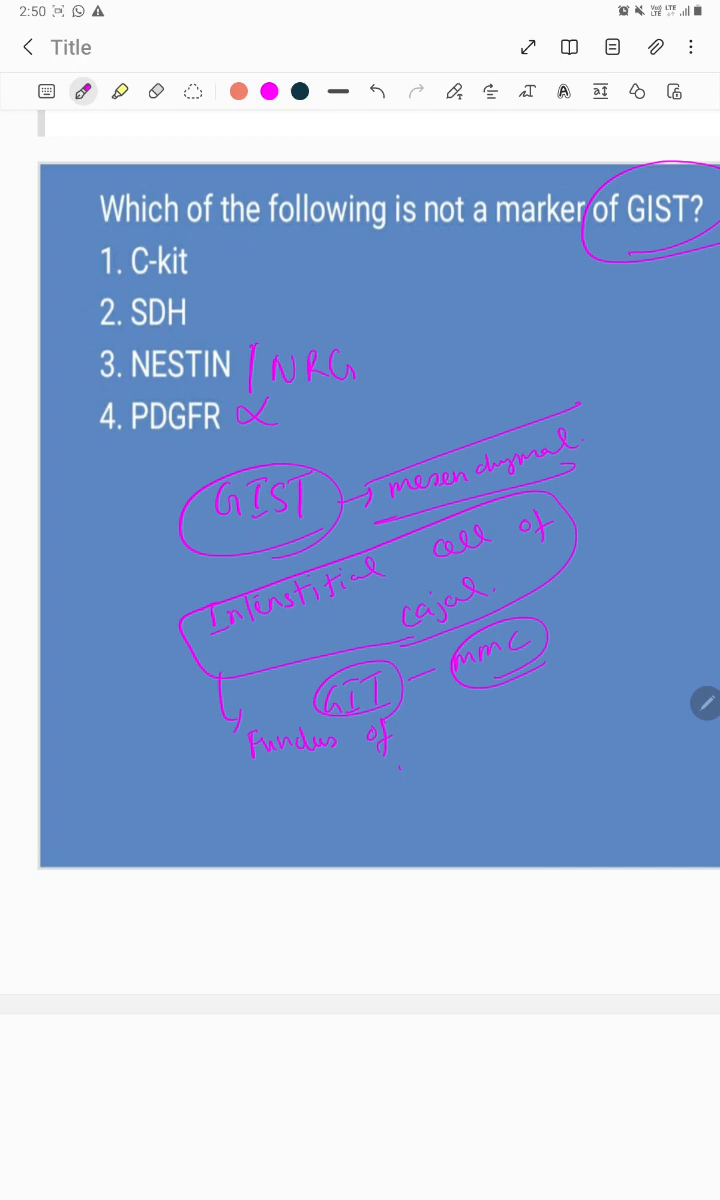
left_click_drag(430, 725, 450, 725)
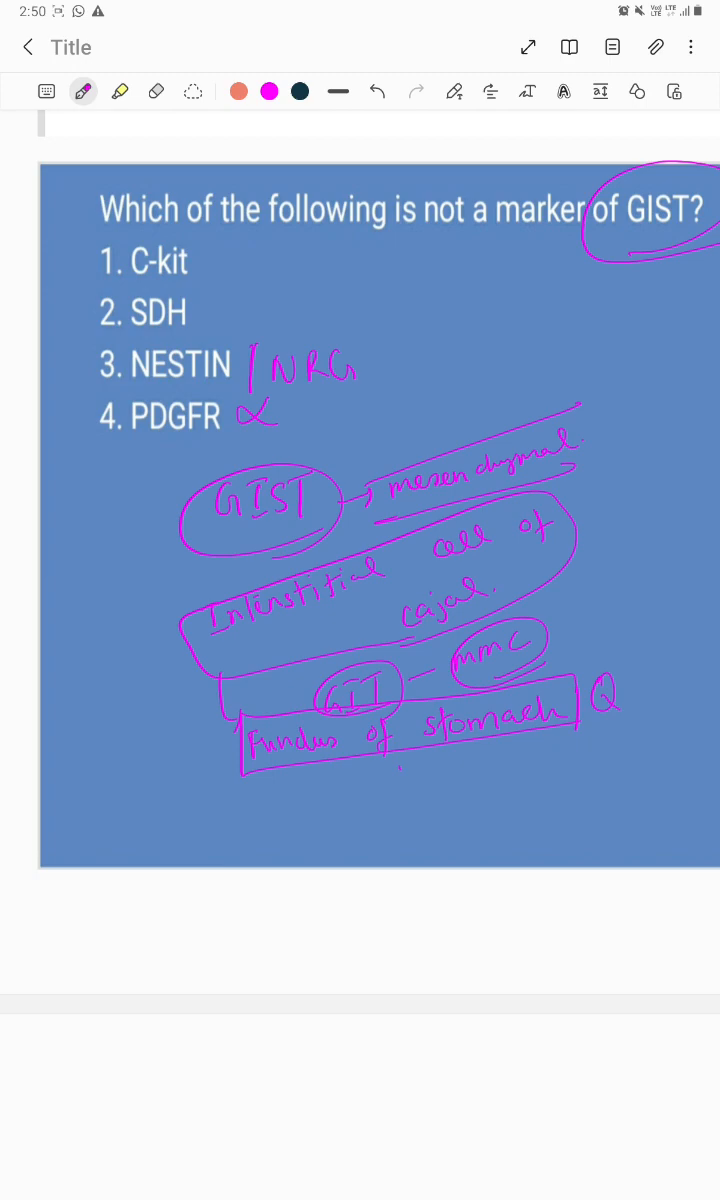
left_click_drag(70, 760, 150, 760)
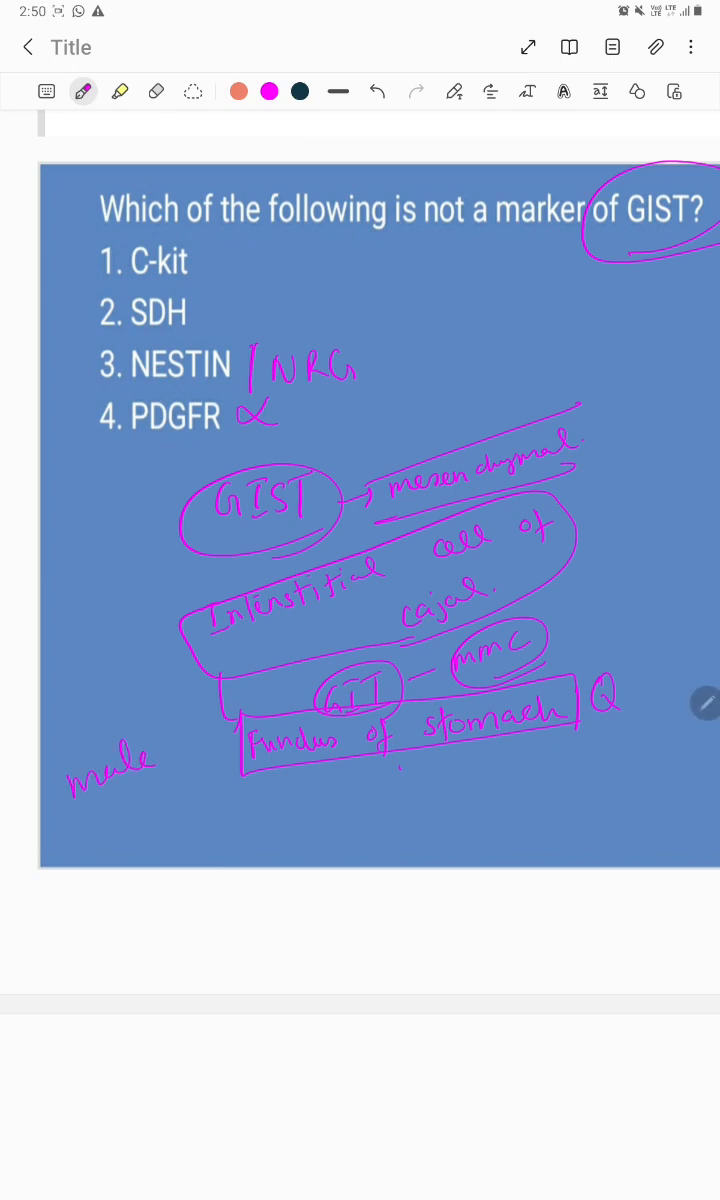
left_click_drag(65, 760, 170, 760)
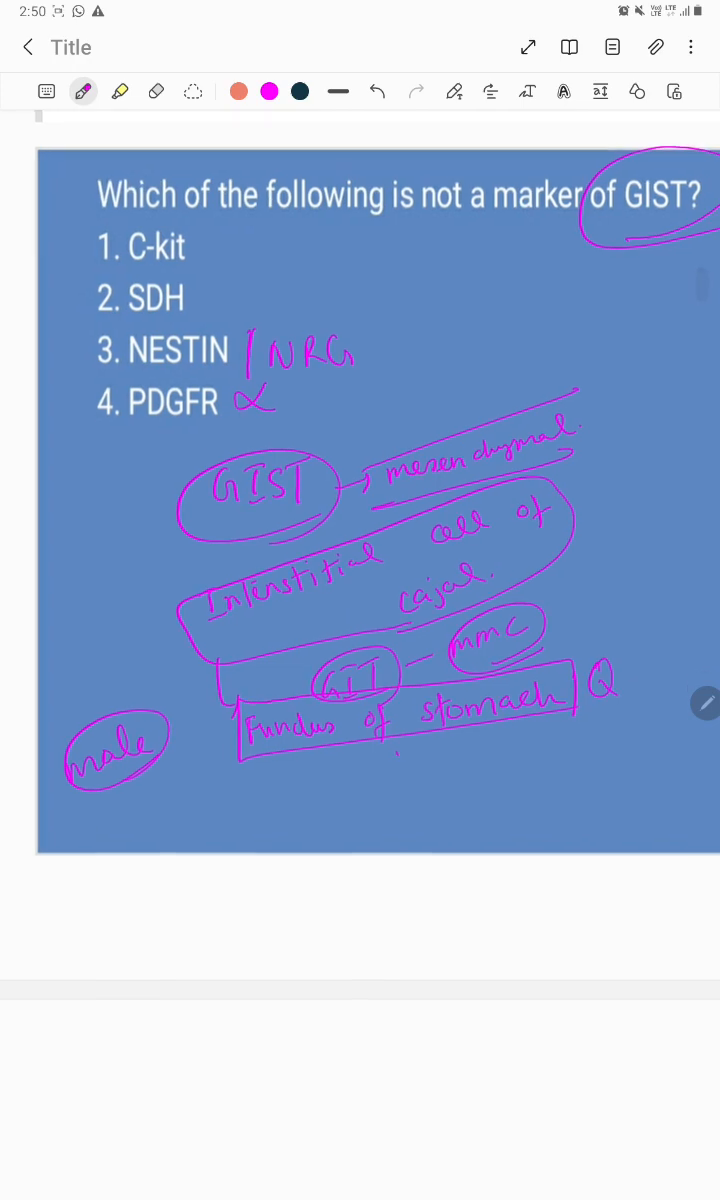
Step: Write a circled 'site' heading, noting 50% in the underlined stomach with an arrow to Fundus
scroll("down", 3)
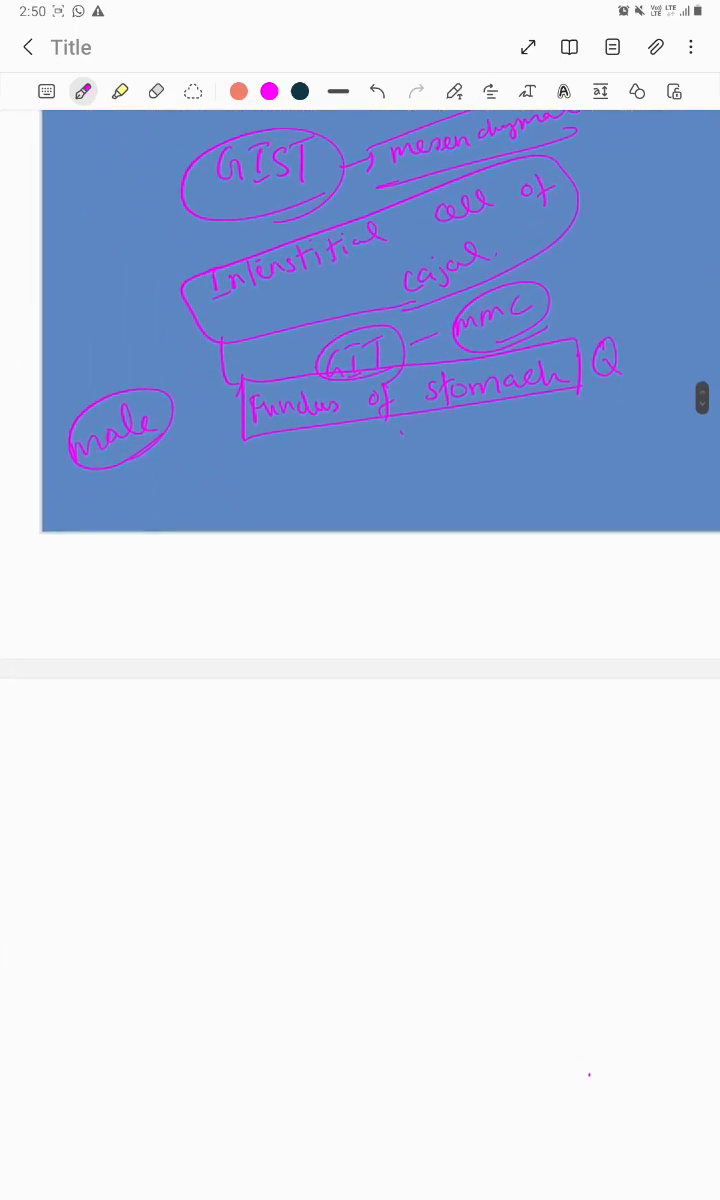
left_click_drag(195, 730, 238, 700)
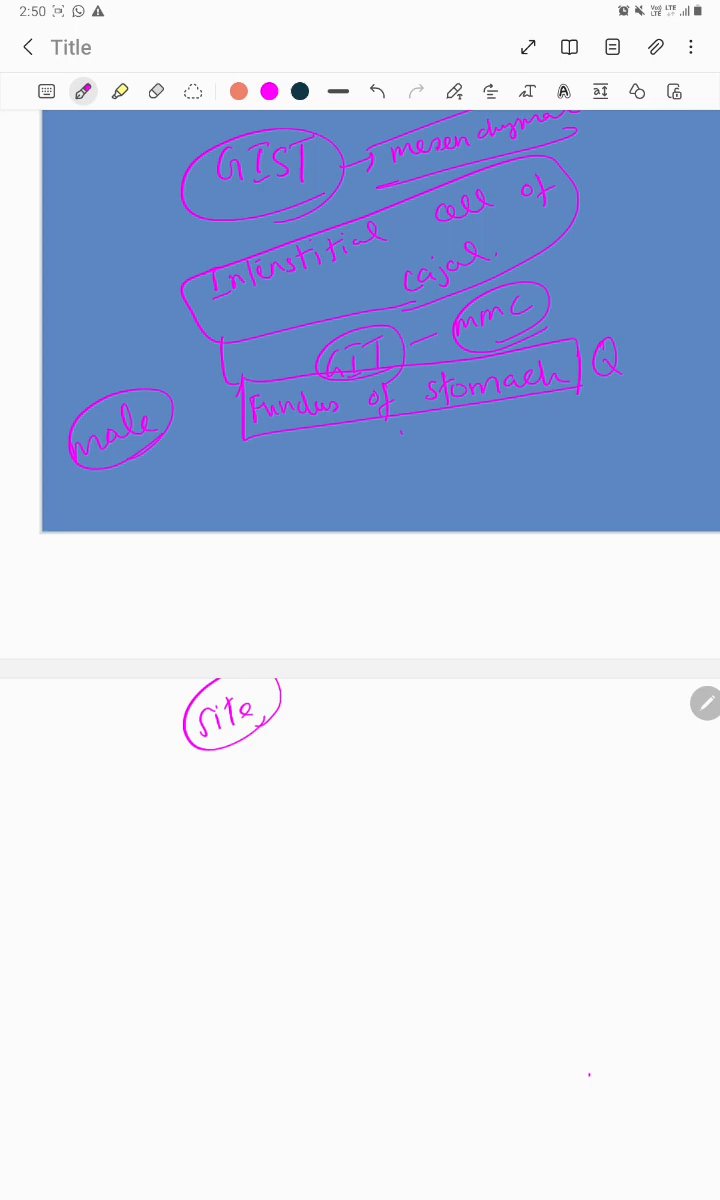
left_click(173, 791)
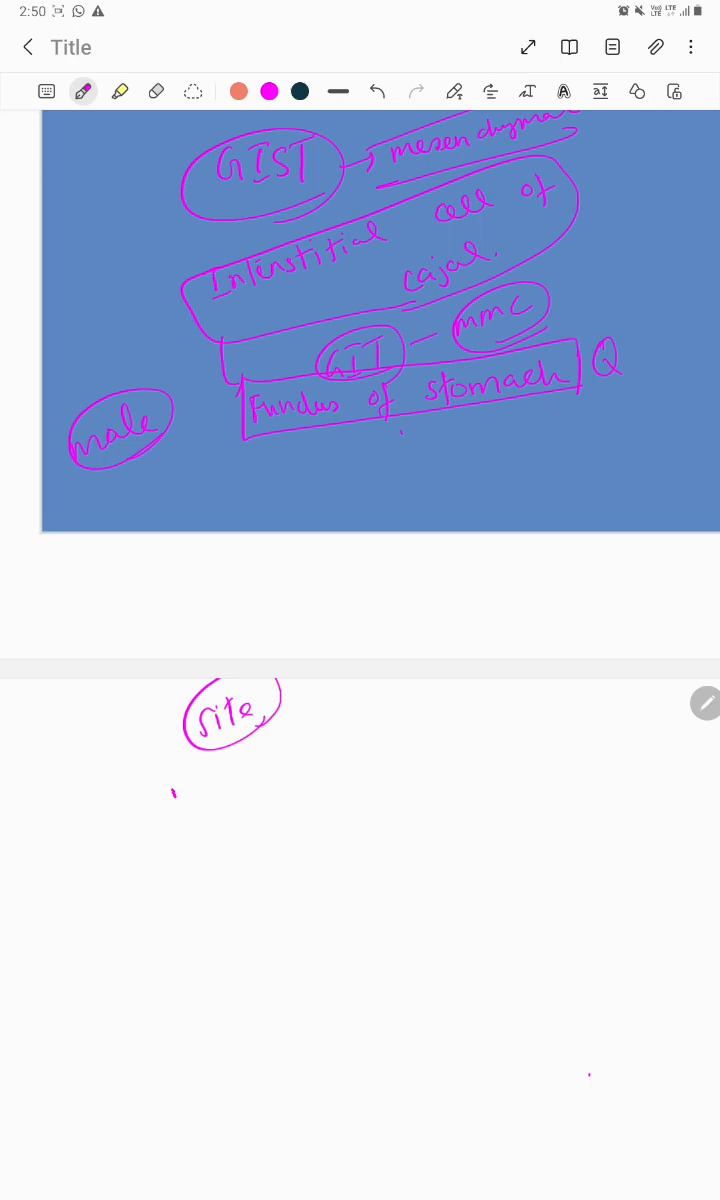
left_click_drag(175, 795, 210, 785)
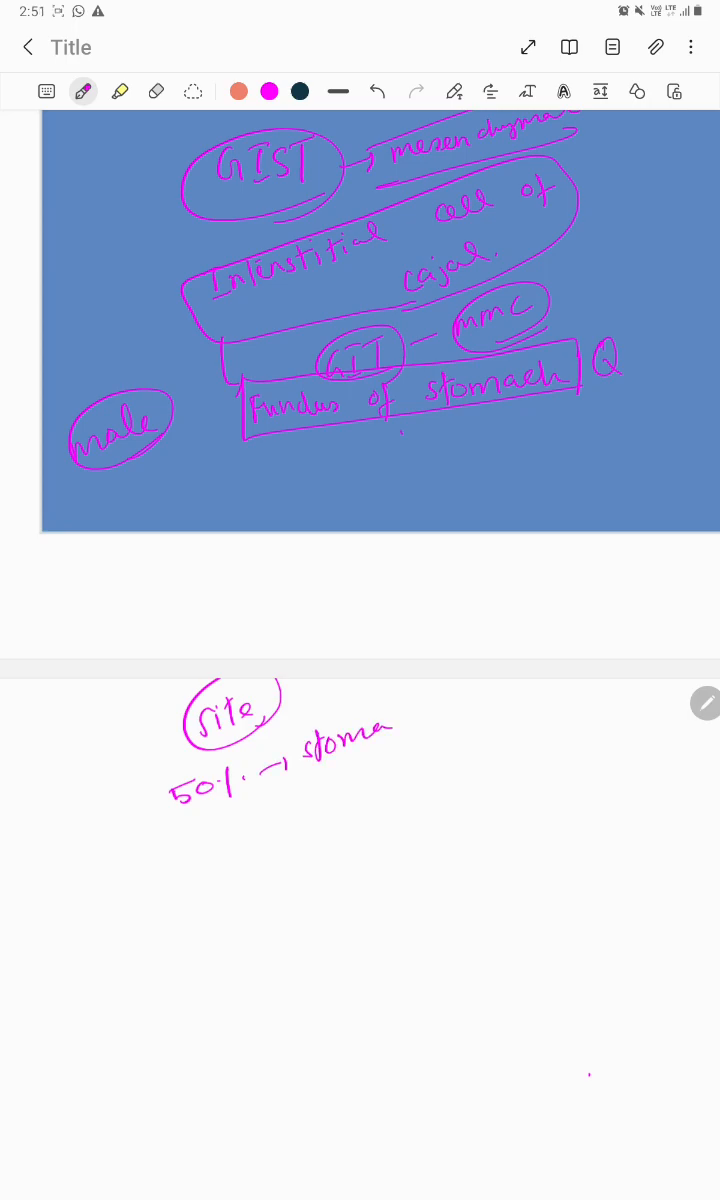
left_click_drag(290, 800, 440, 735)
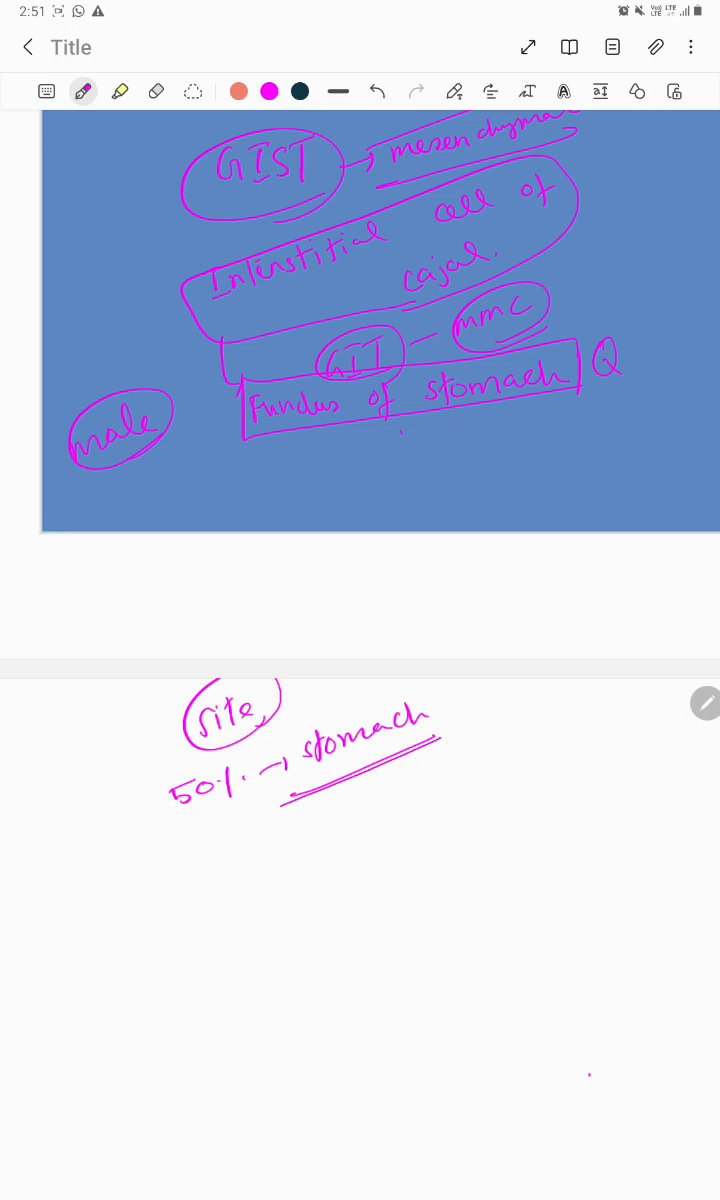
left_click_drag(430, 755, 480, 765)
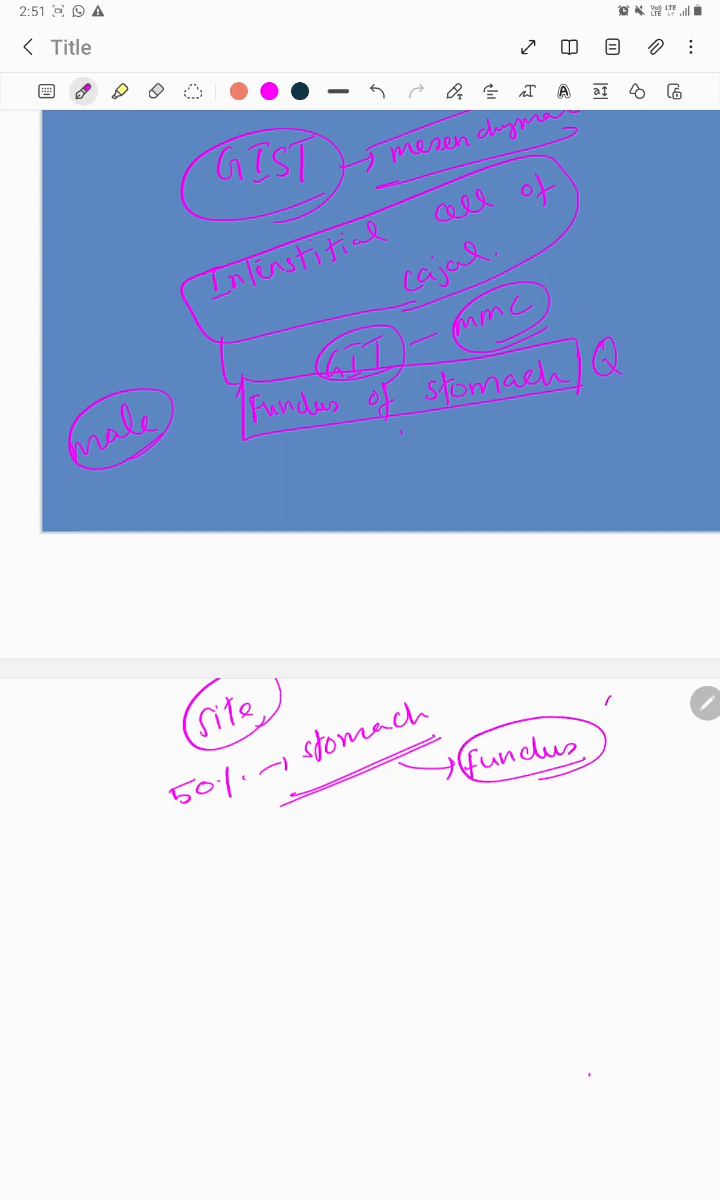
Step: Add 'antral' below the fundus of stomach box and a 25% small bowel line
left_click_drag(605, 695, 620, 730)
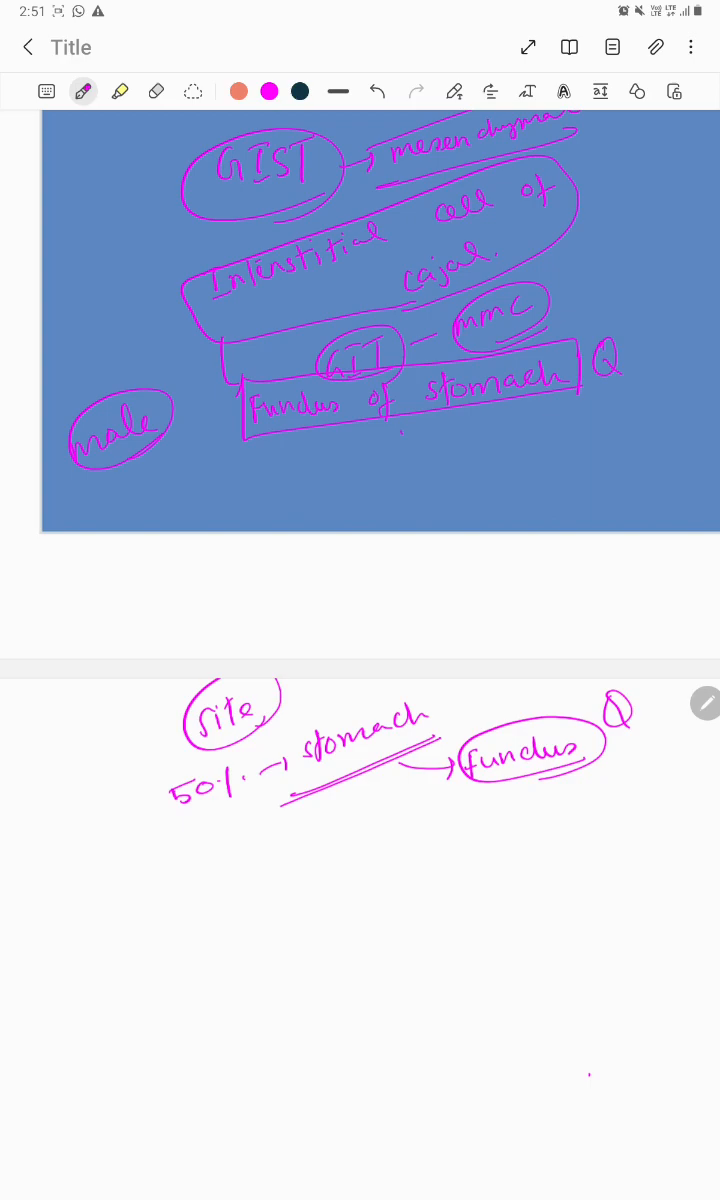
left_click_drag(515, 400, 500, 480)
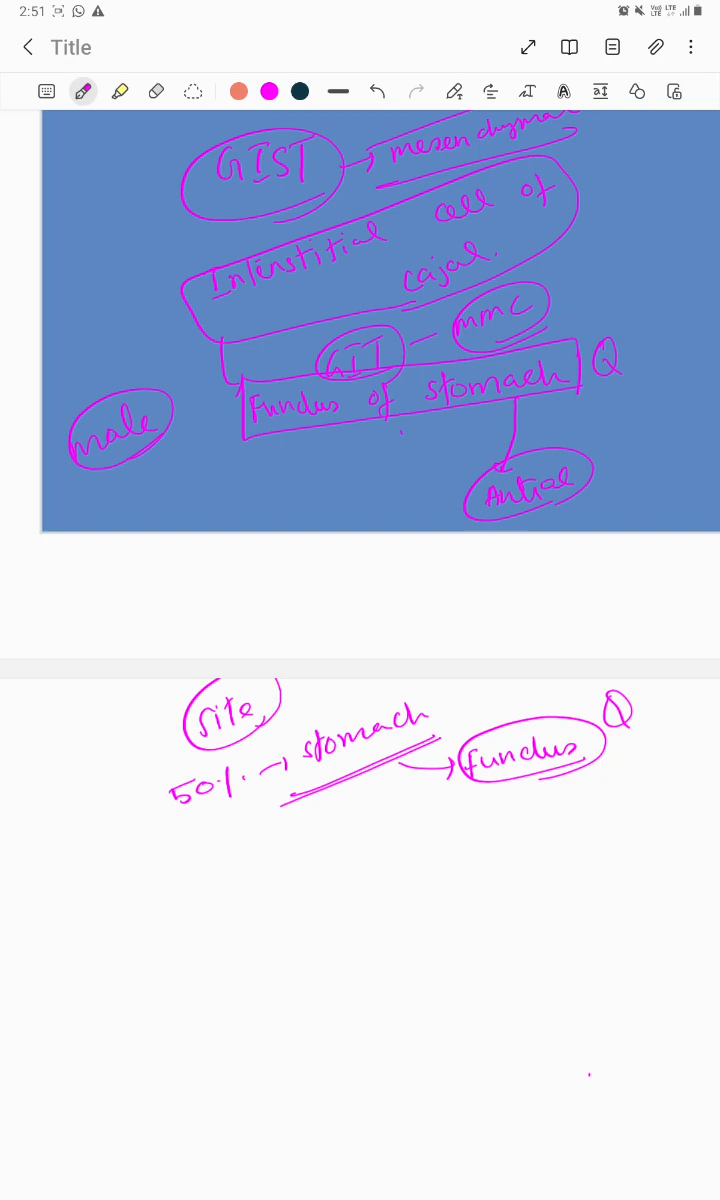
left_click_drag(145, 815, 225, 870)
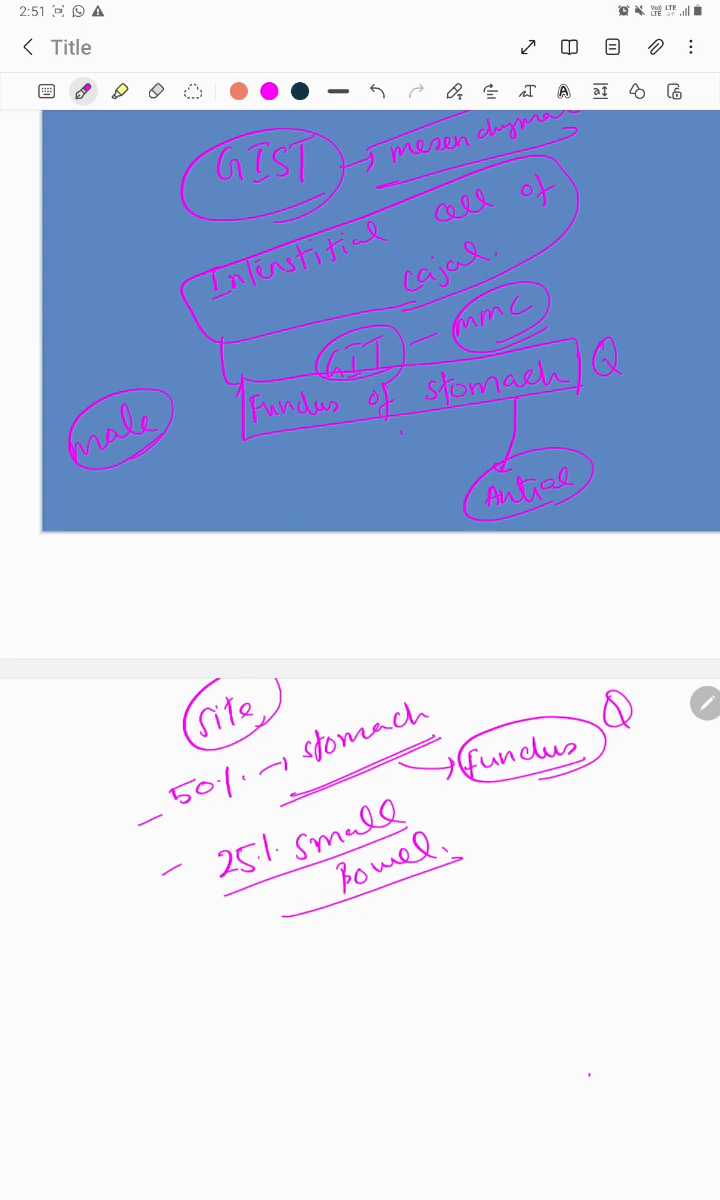
Step: Add another dashed site entry, draw a dividing line, and write a circled 'Mutations' heading
scroll("down", 3)
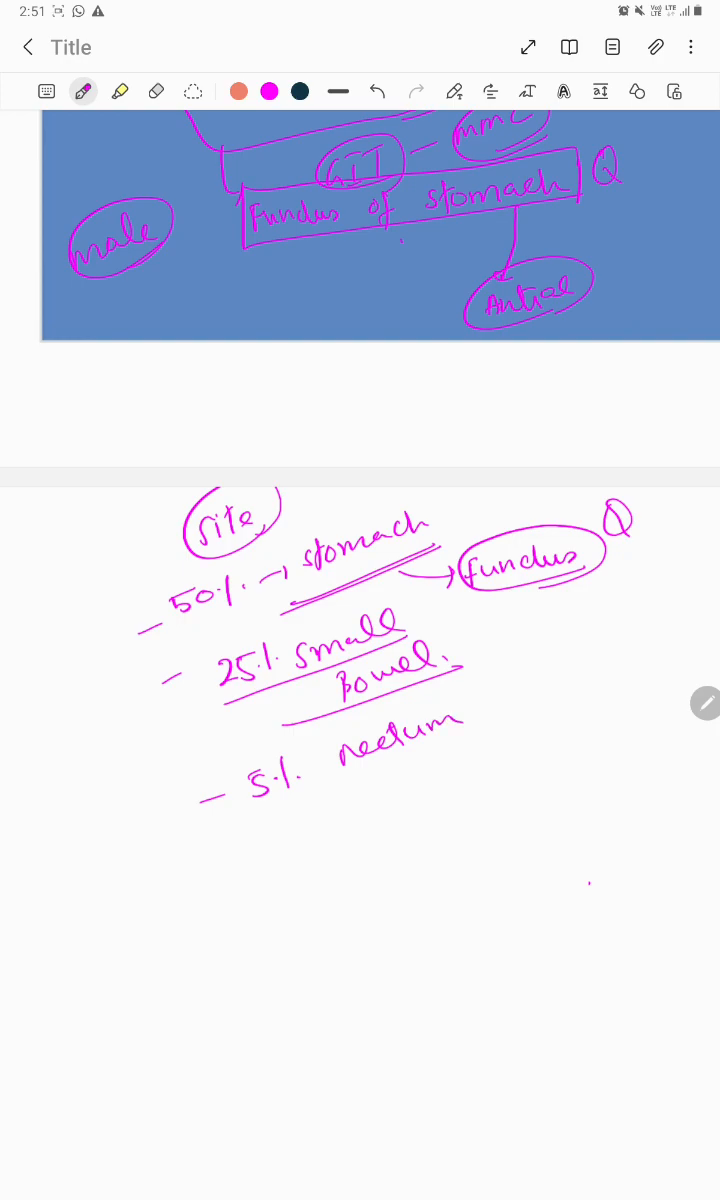
left_click_drag(235, 845, 255, 840)
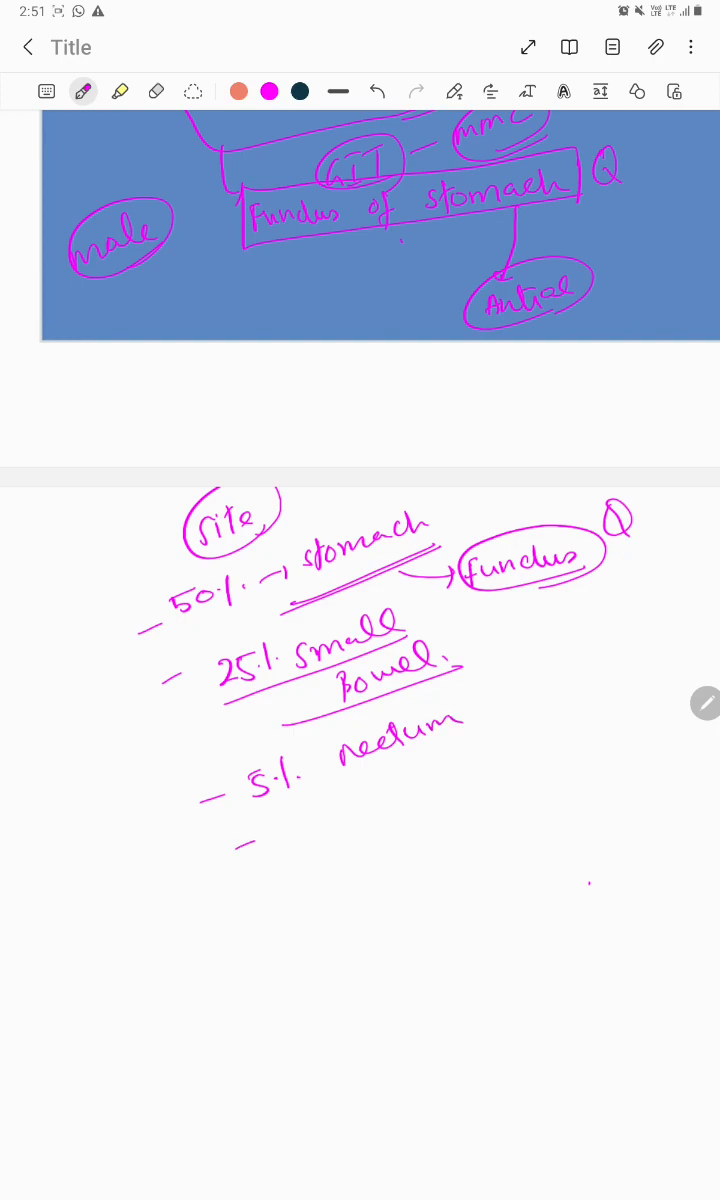
left_click_drag(45, 860, 495, 790)
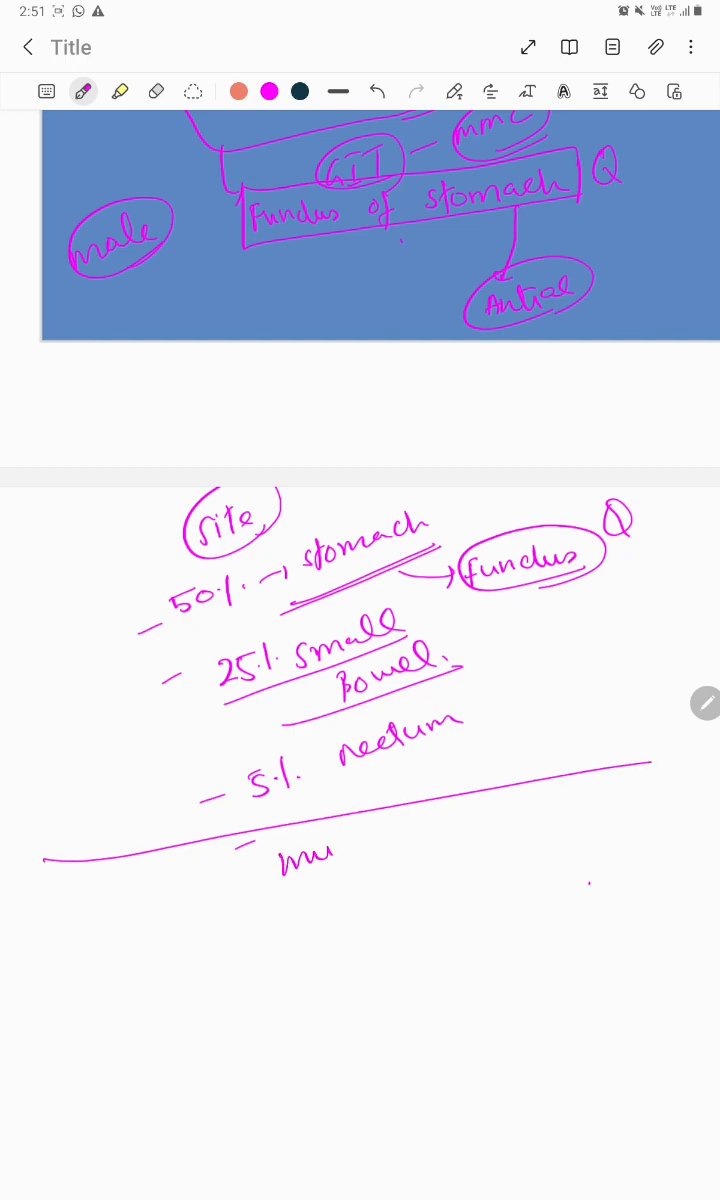
left_click_drag(310, 855, 390, 845)
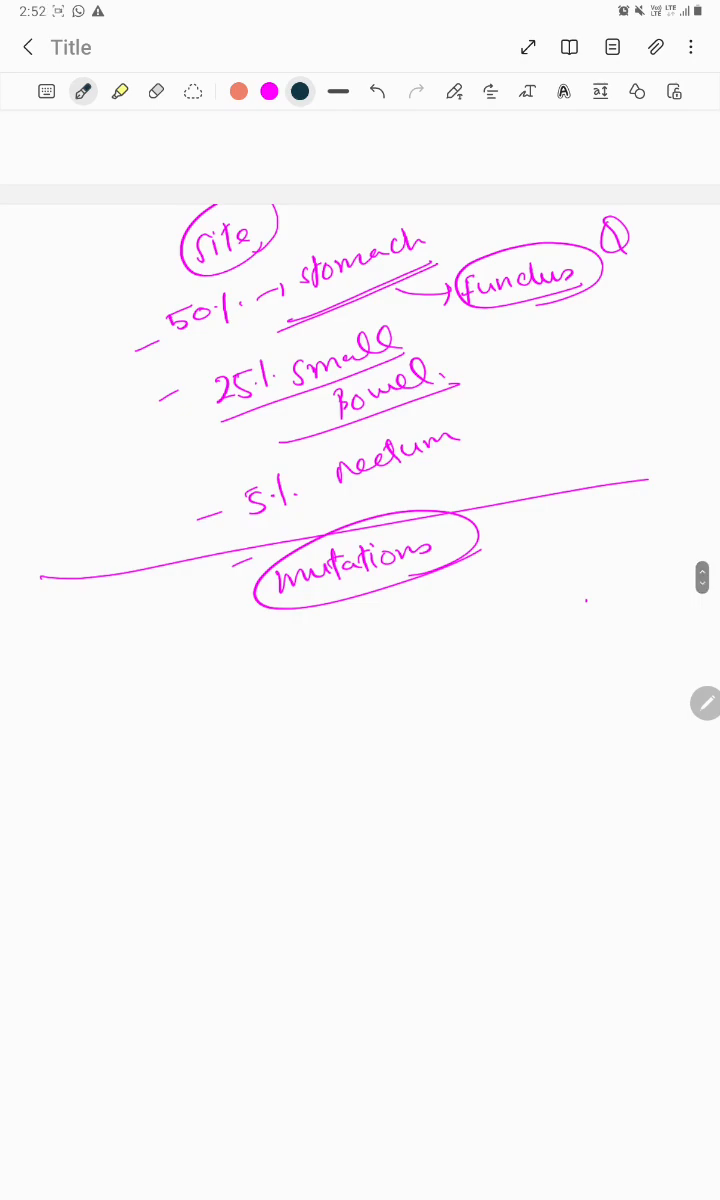
Step: Under Mutations, write circled Kit with an arrow to underlined 'steel factor'
left_click_drag(130, 720, 170, 690)
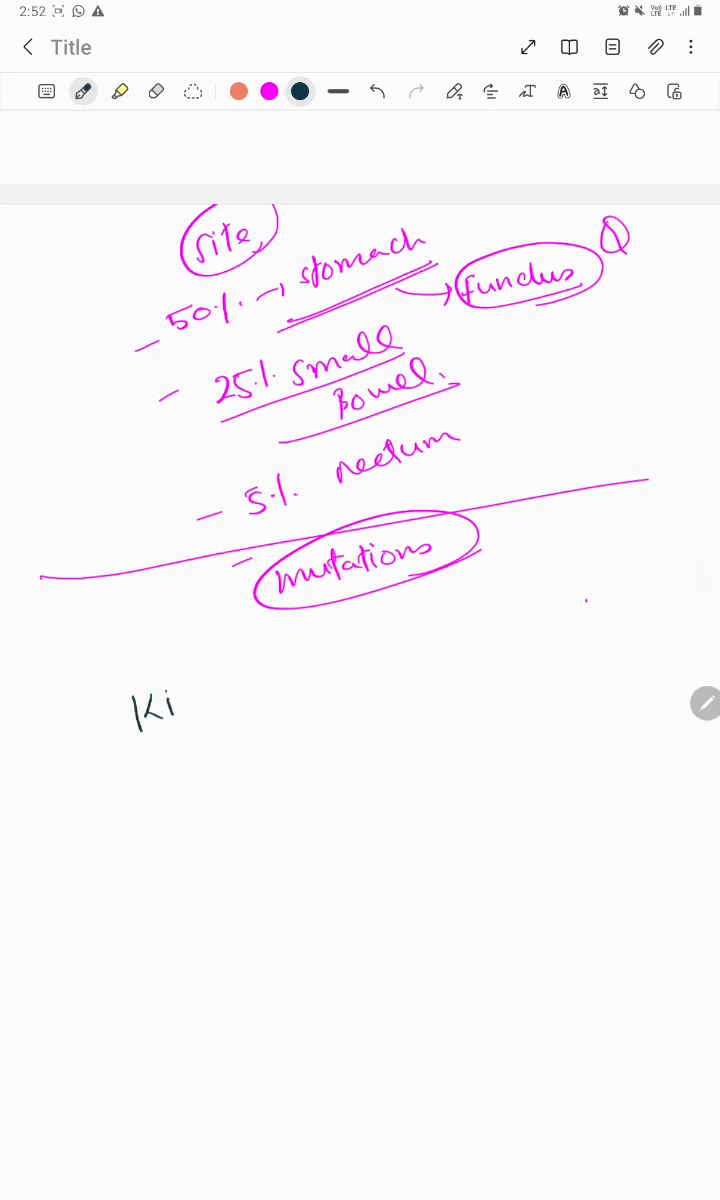
left_click_drag(120, 700, 220, 710)
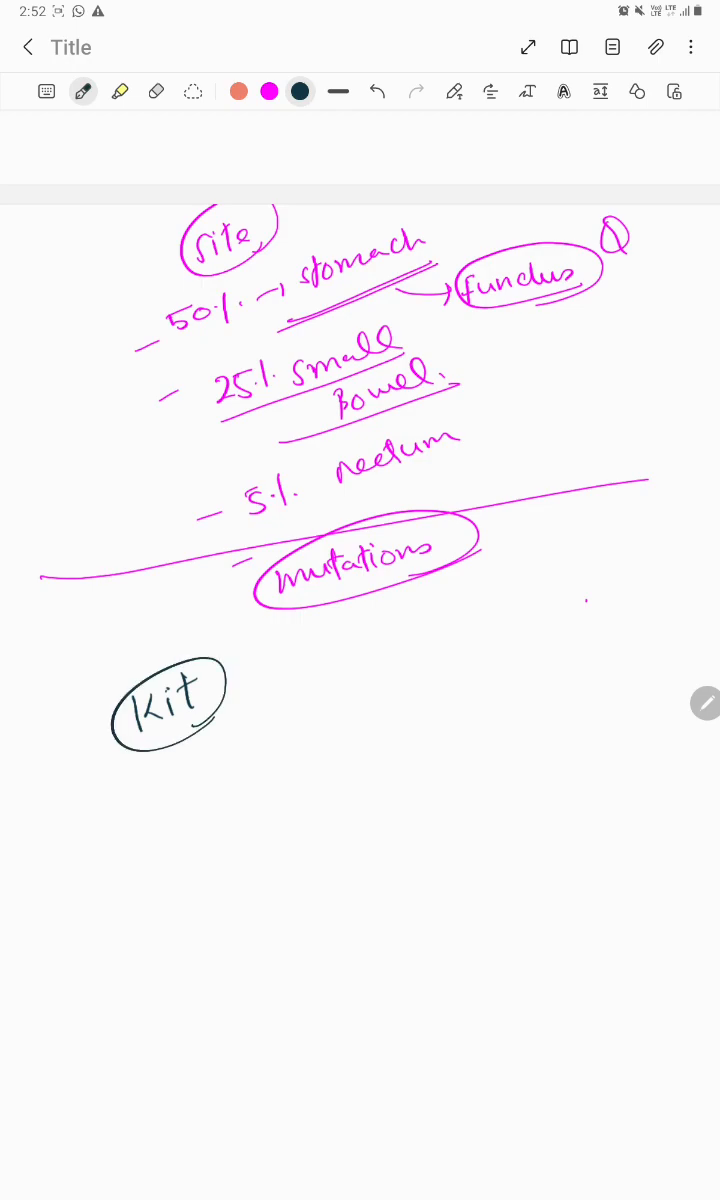
left_click_drag(235, 710, 270, 670)
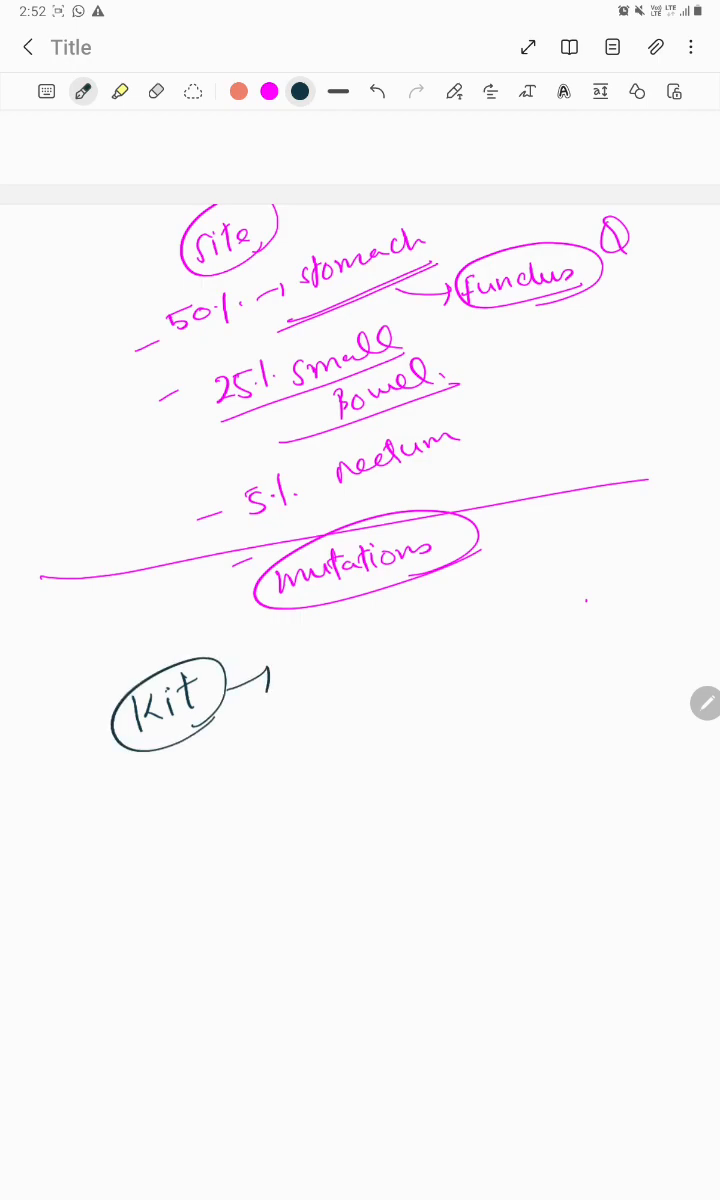
type("steel f")
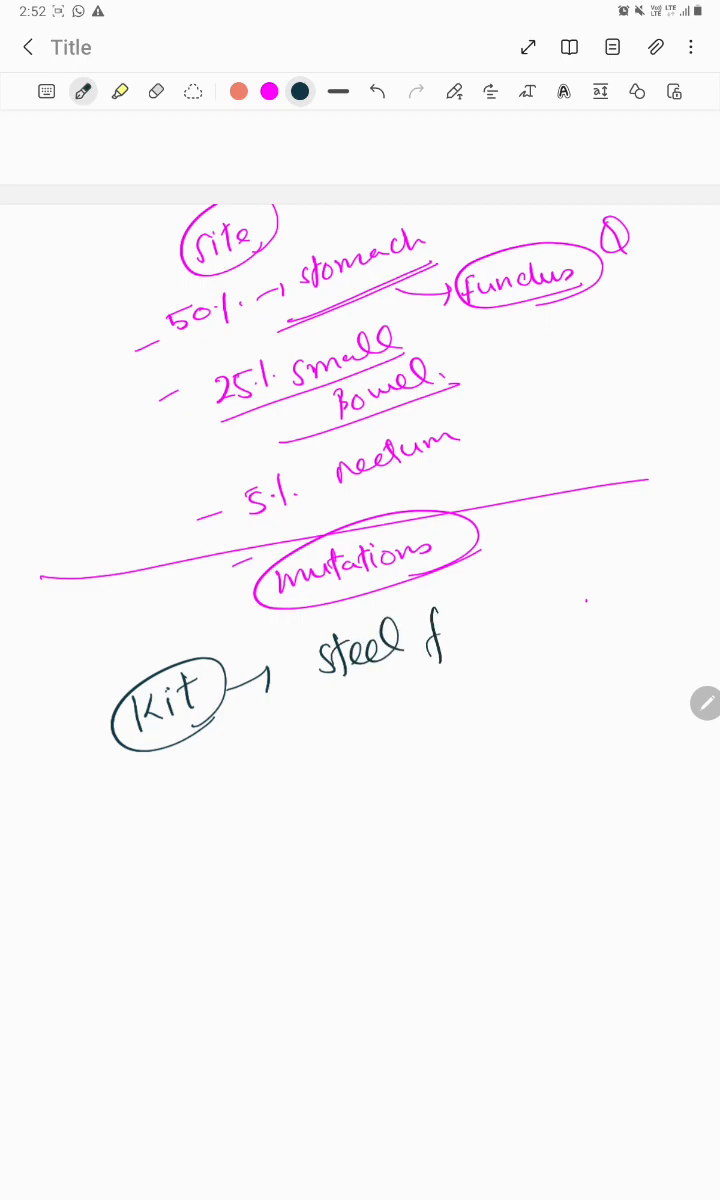
left_click_drag(430, 640, 540, 615)
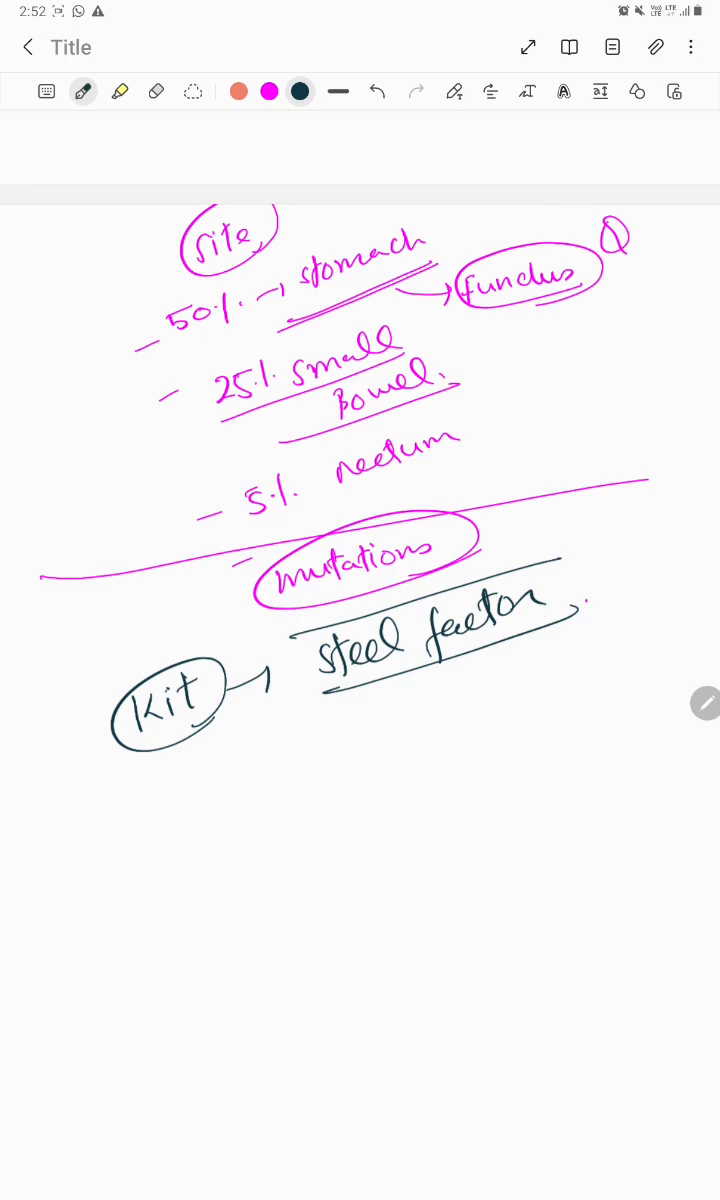
Step: Write boxed PDGFR-α and circled WT-KIT below Kit, then switch to orange ink
left_click_drag(155, 790, 195, 825)
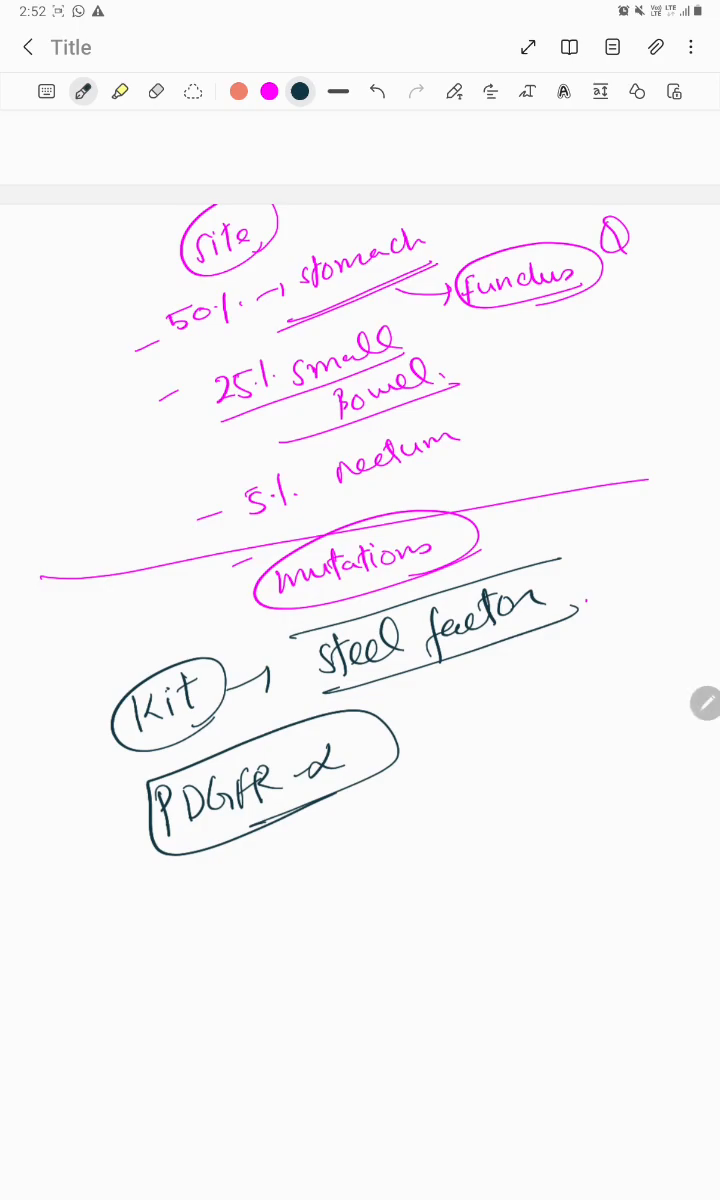
left_click_drag(240, 880, 320, 880)
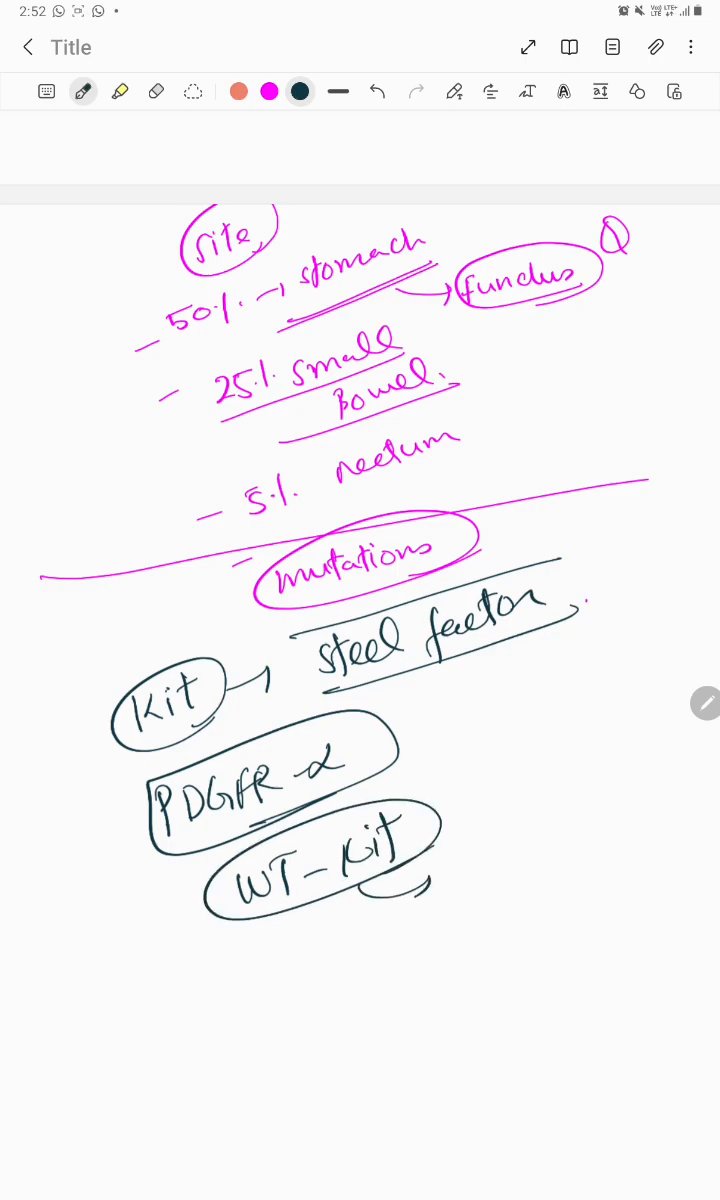
left_click(470, 868)
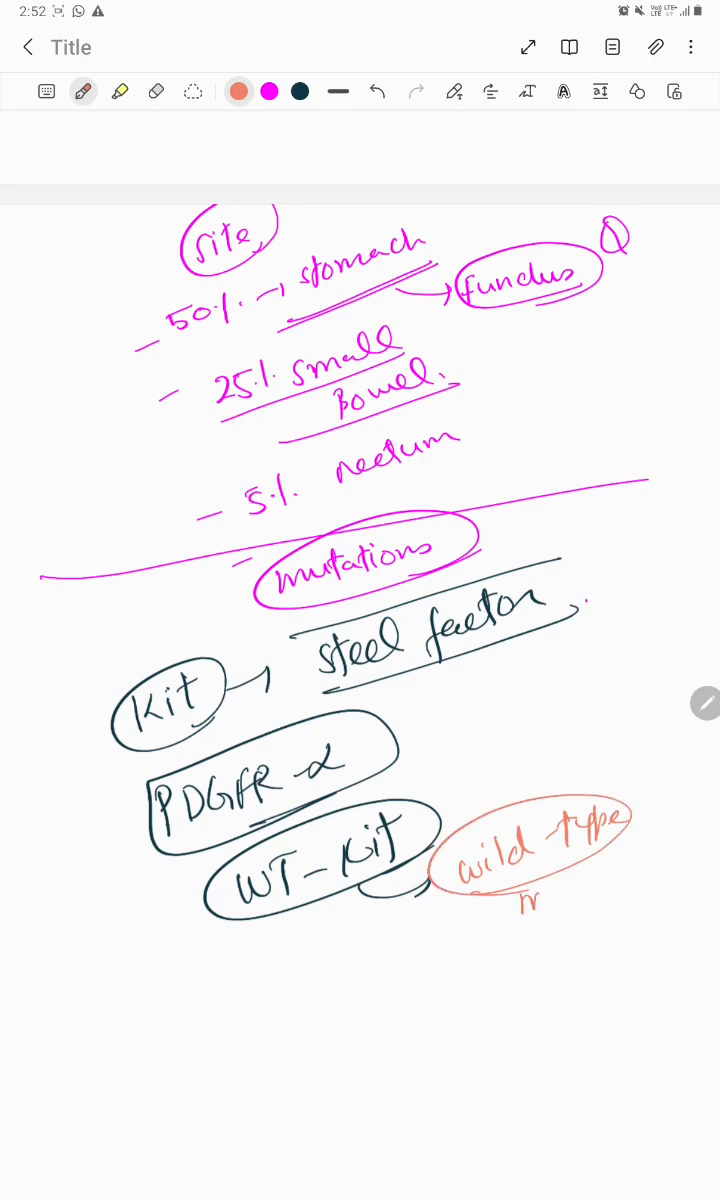
Step: Write 'wild-type mutations' branching to circled SDH, NF-1 and BRAF, and mark PDGFR-α and SDH
type("mutations")
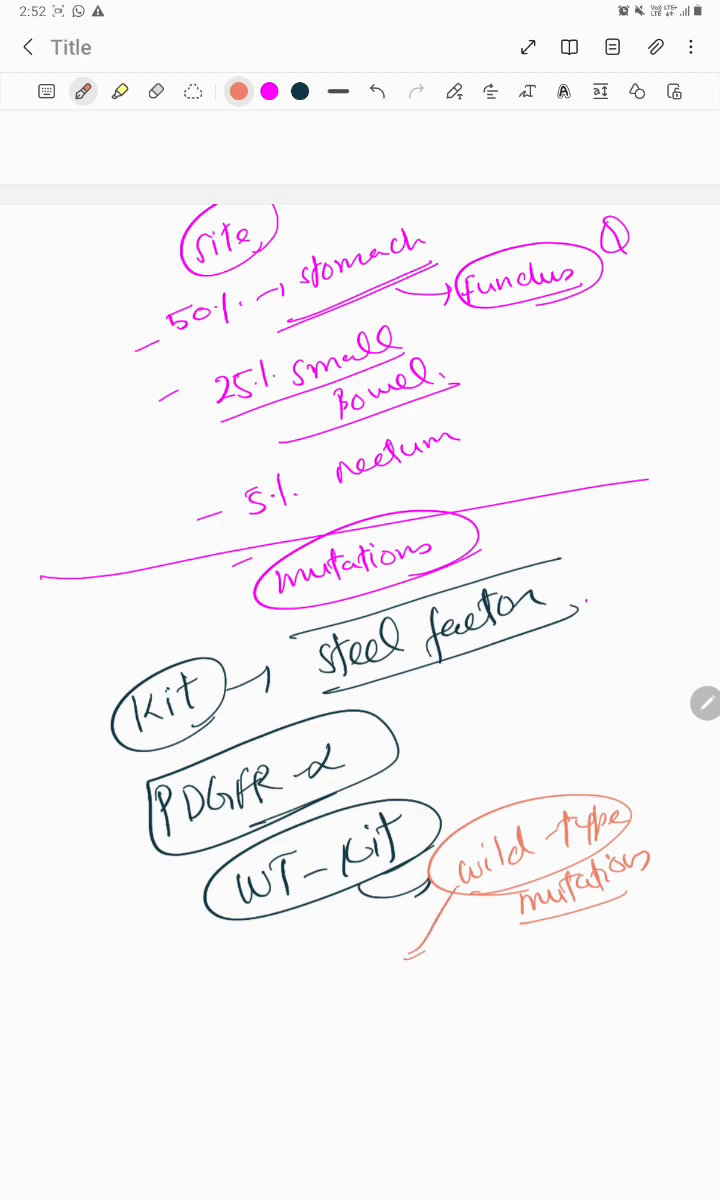
left_click_drag(320, 1010, 355, 985)
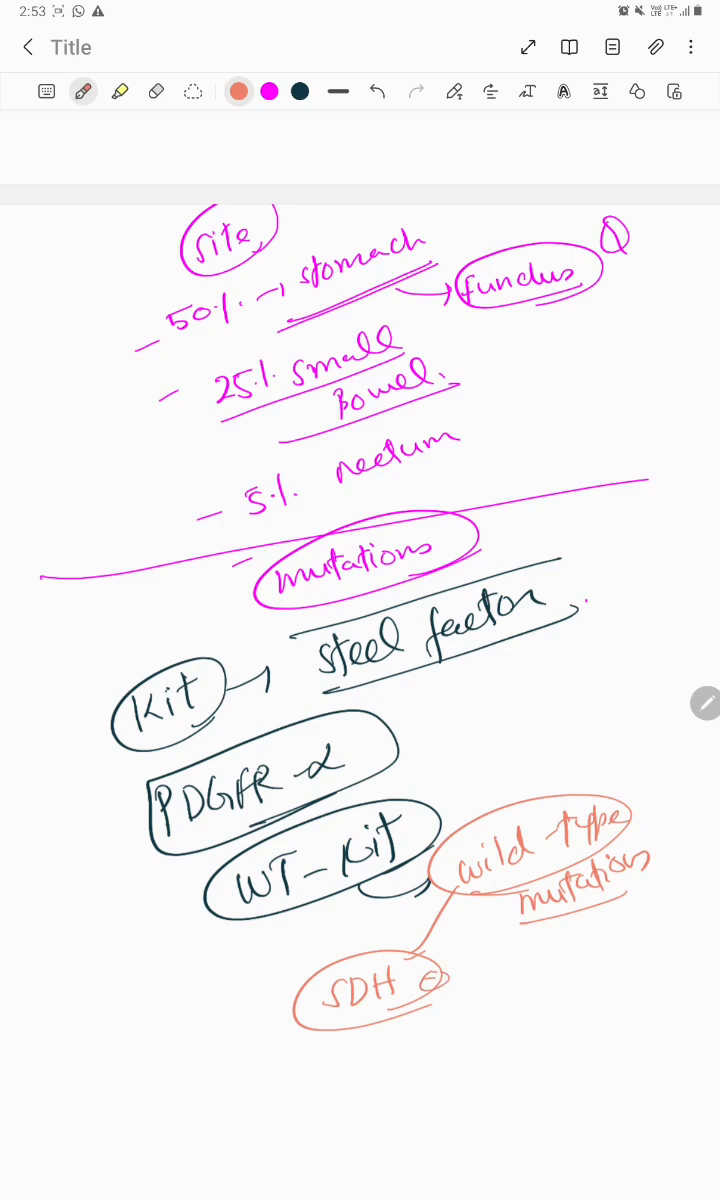
left_click_drag(460, 920, 490, 1010)
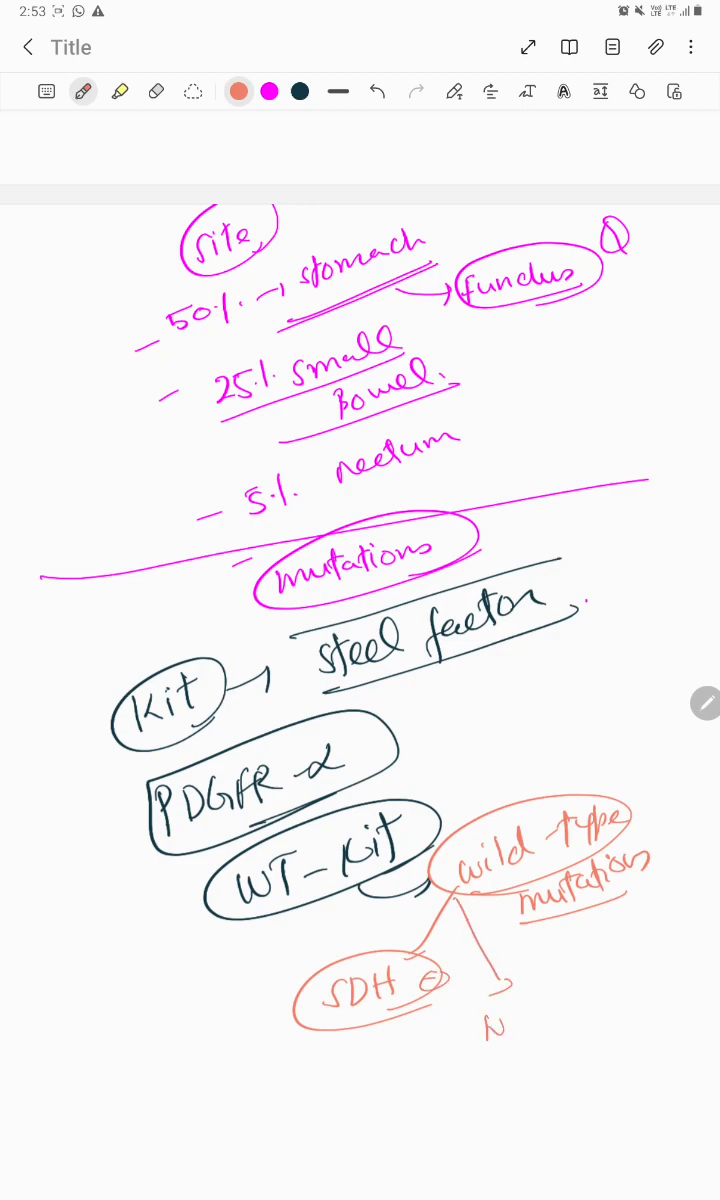
type("NF-I")
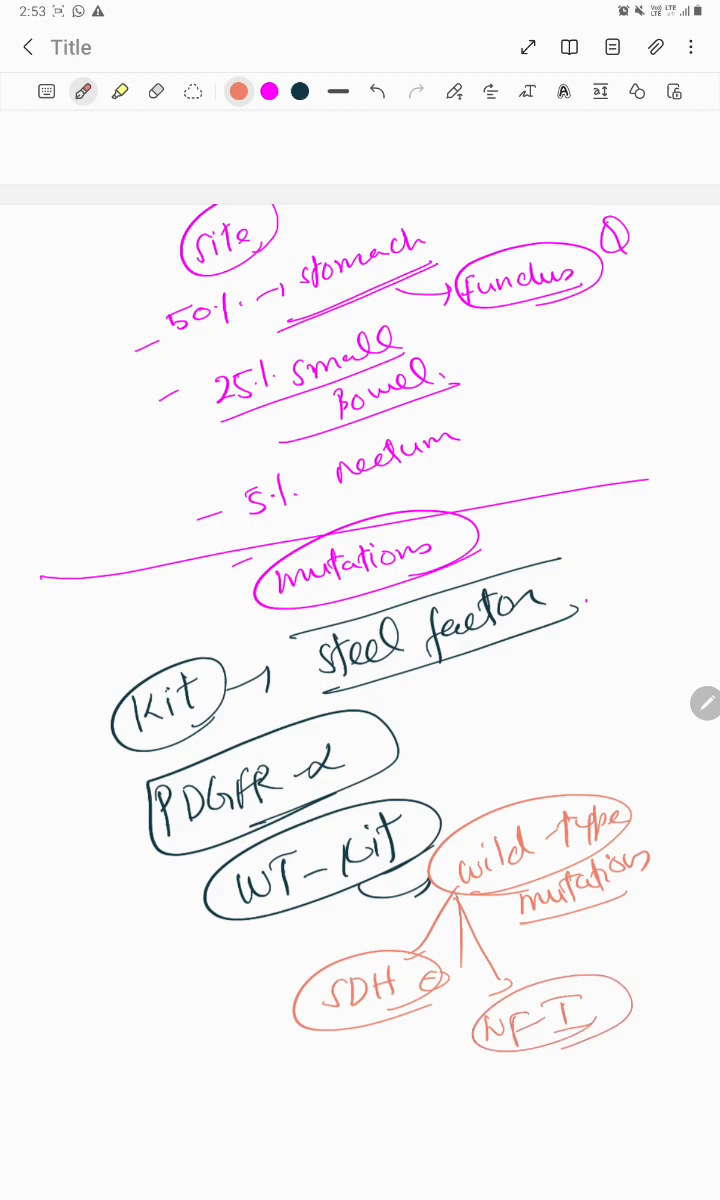
left_click_drag(455, 930, 450, 1090)
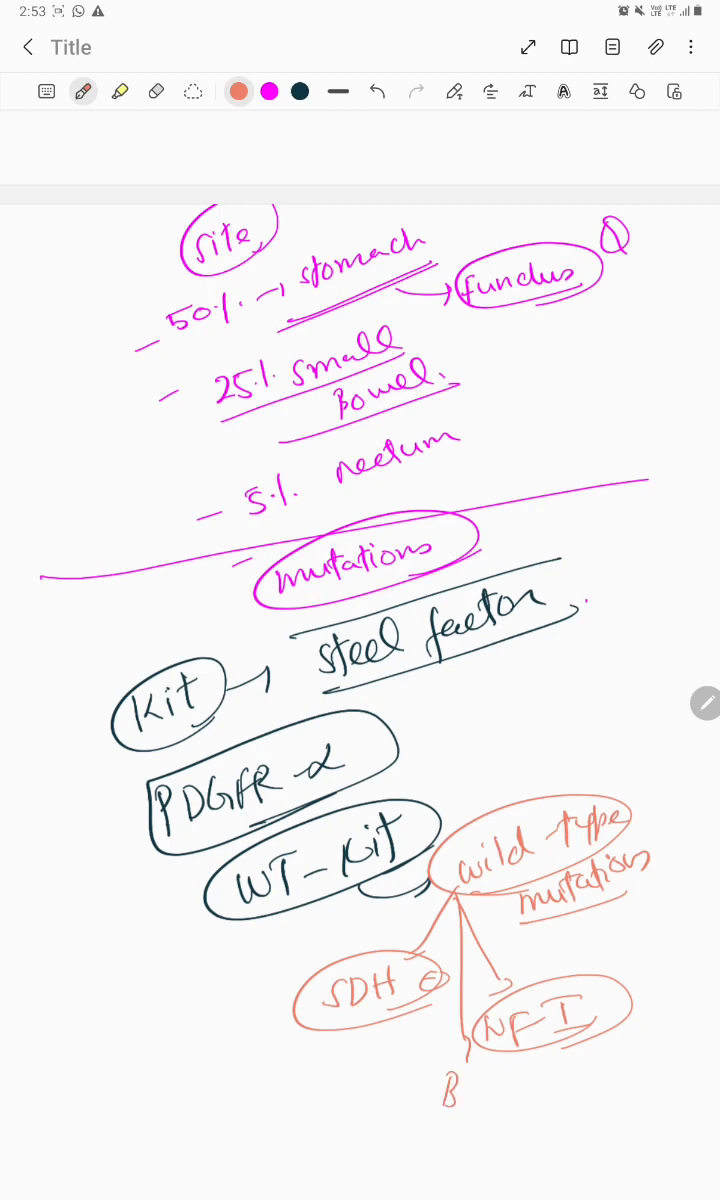
type("BRAF")
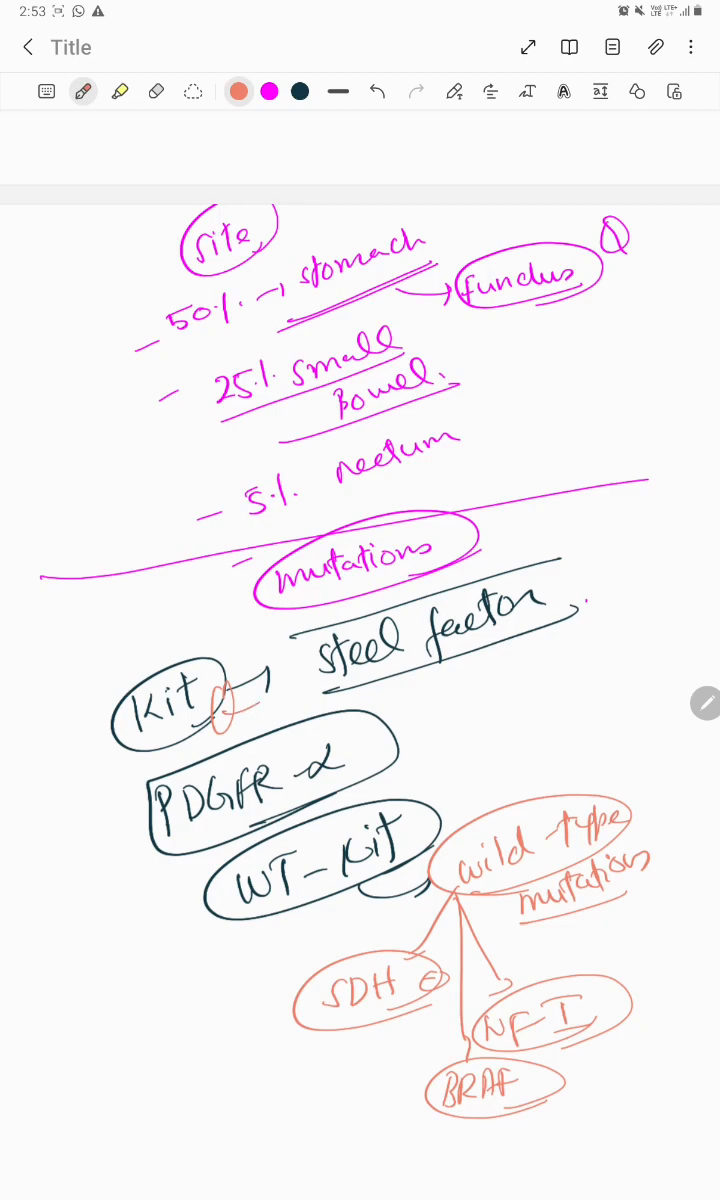
left_click_drag(400, 740, 430, 780)
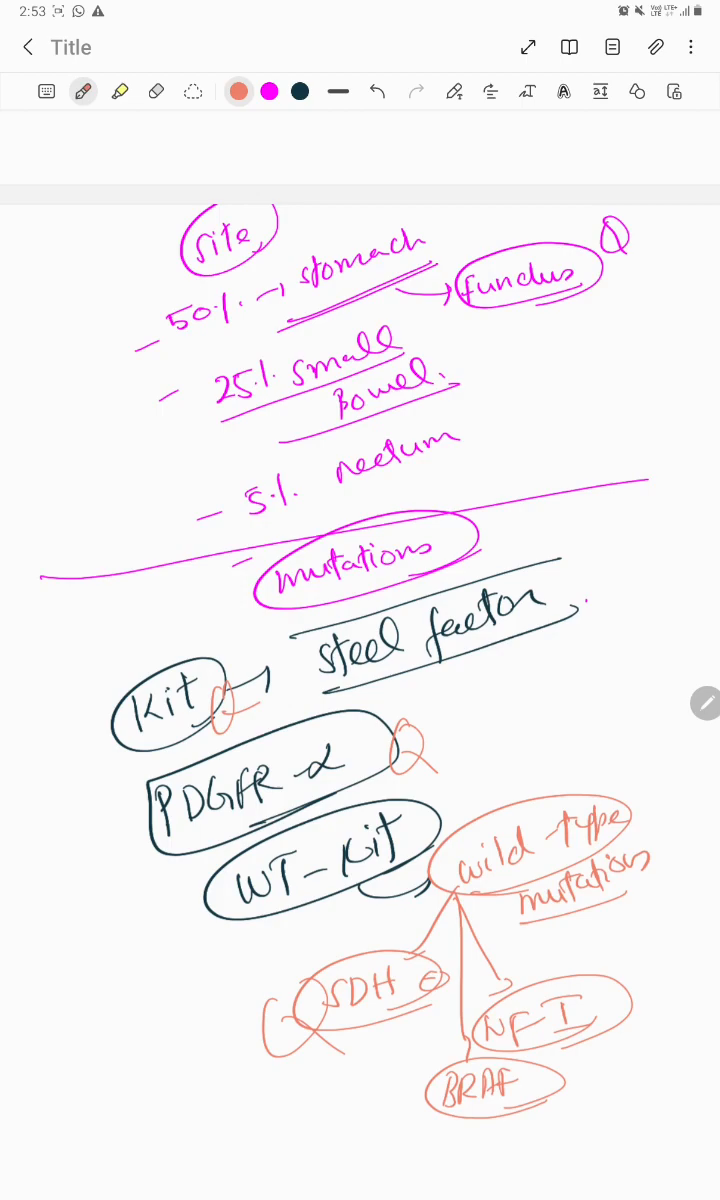
Step: Return to the marker question slide and draw an orange tick beside C-kit
scroll("down", 3)
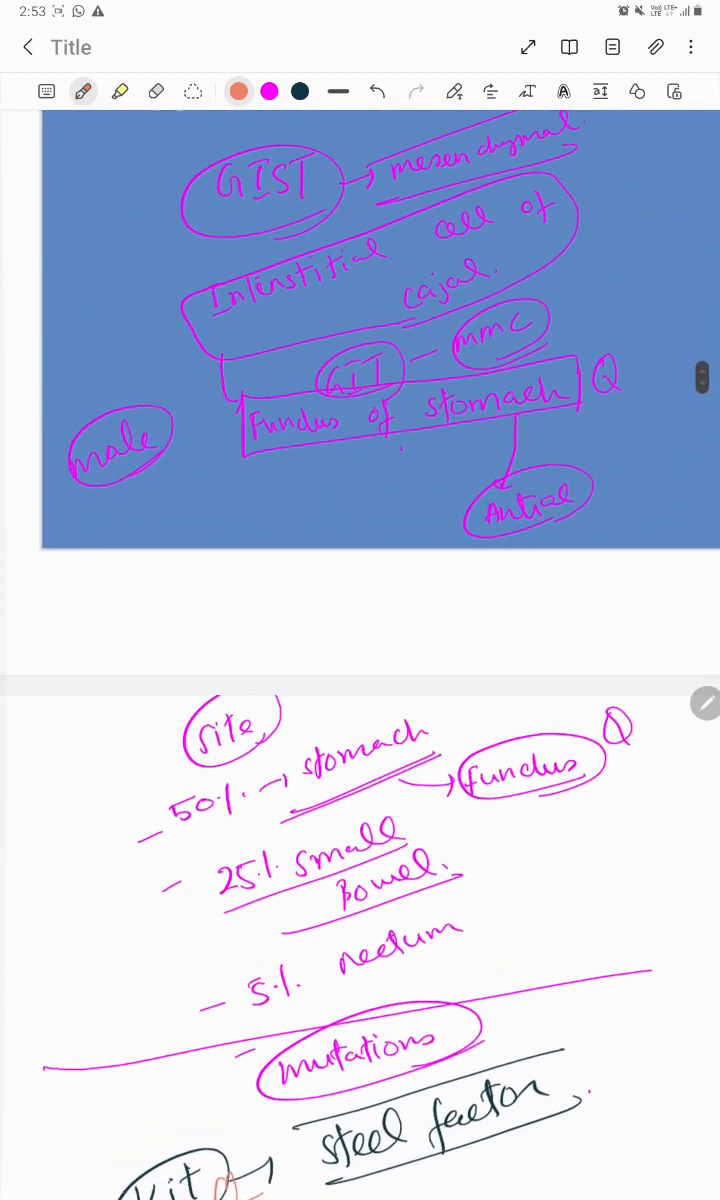
scroll("down", 3)
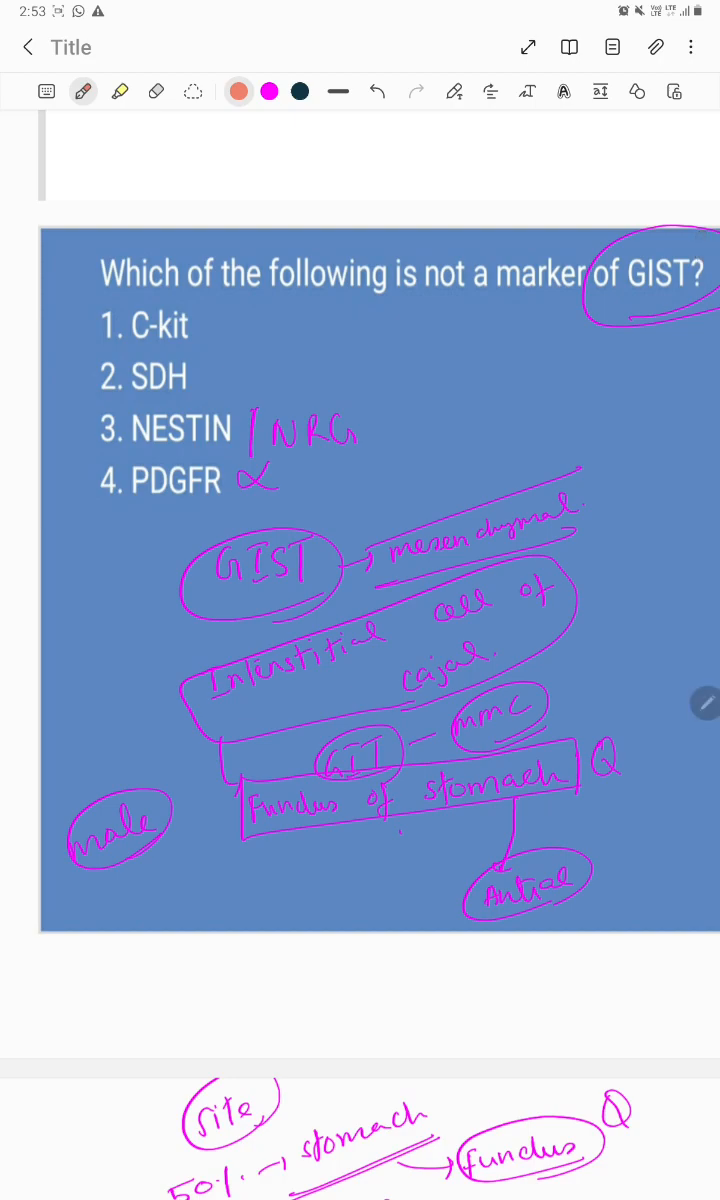
left_click_drag(200, 335, 260, 298)
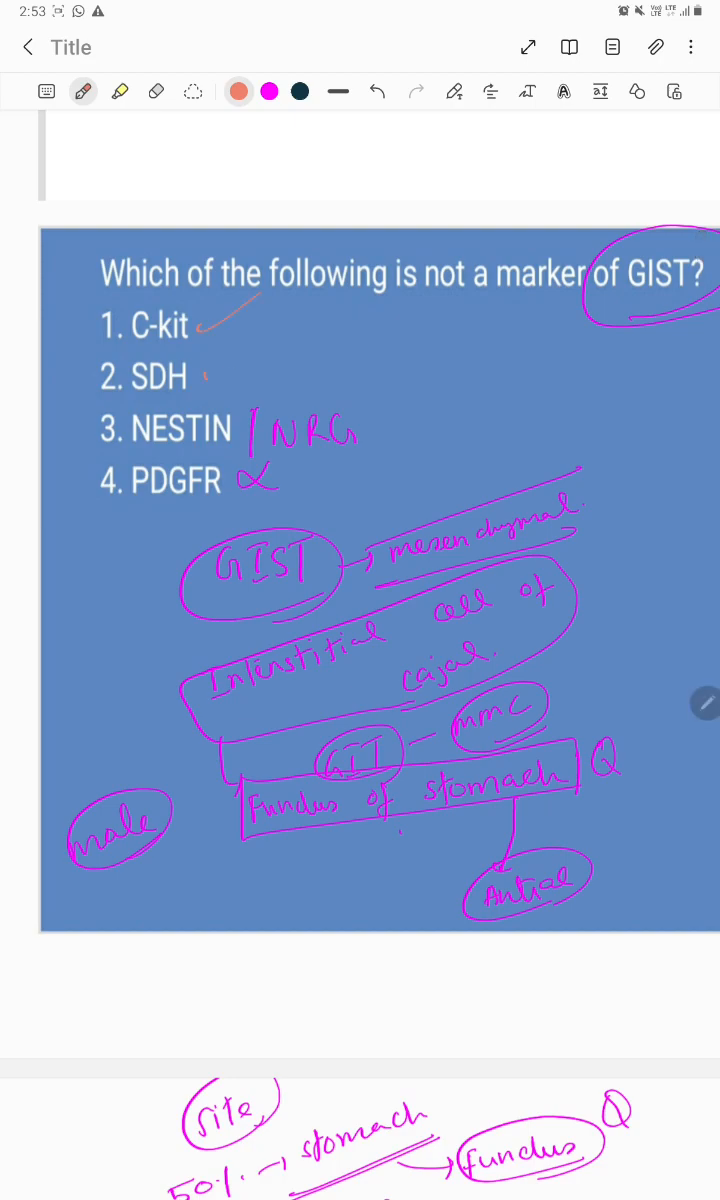